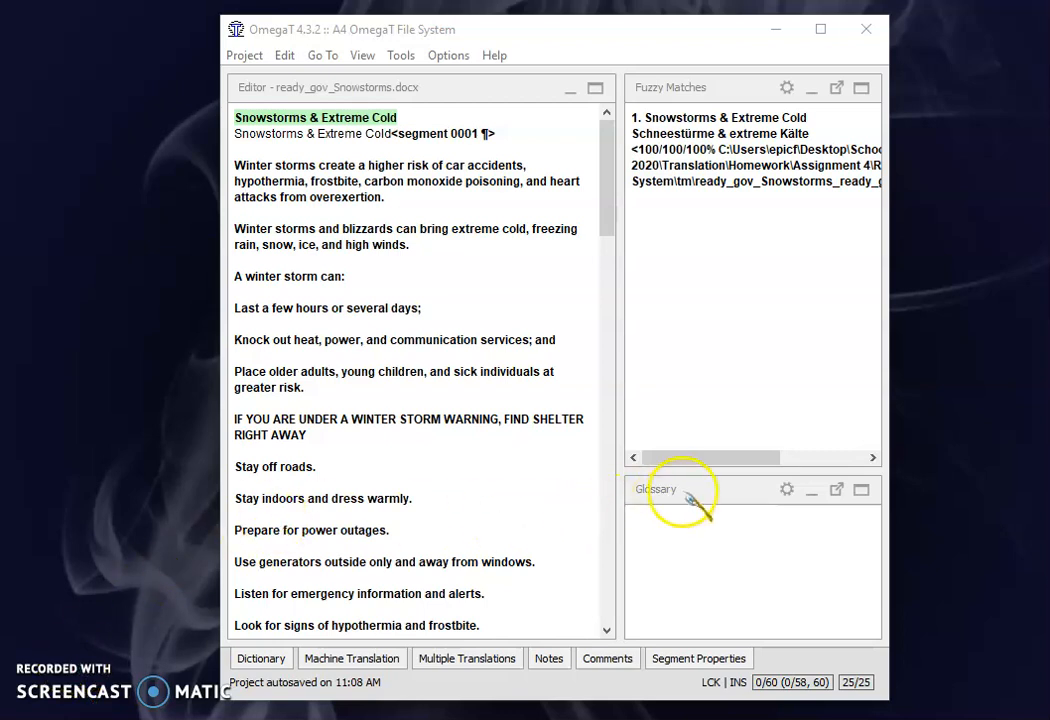
mouse_move(645, 510)
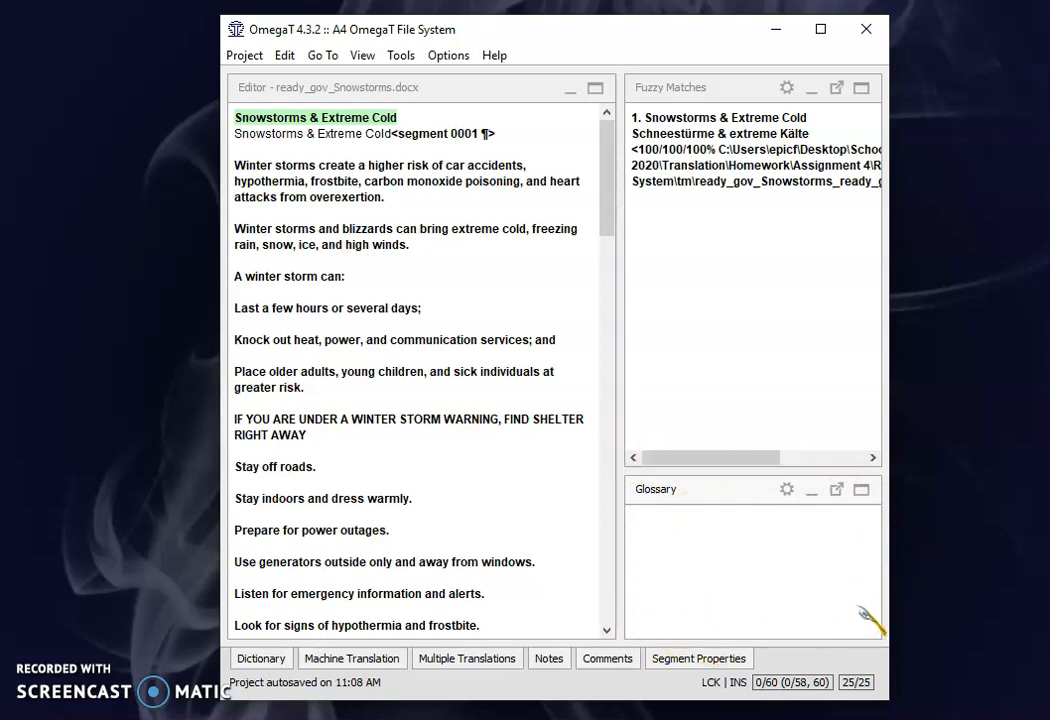
mouse_move(835, 550)
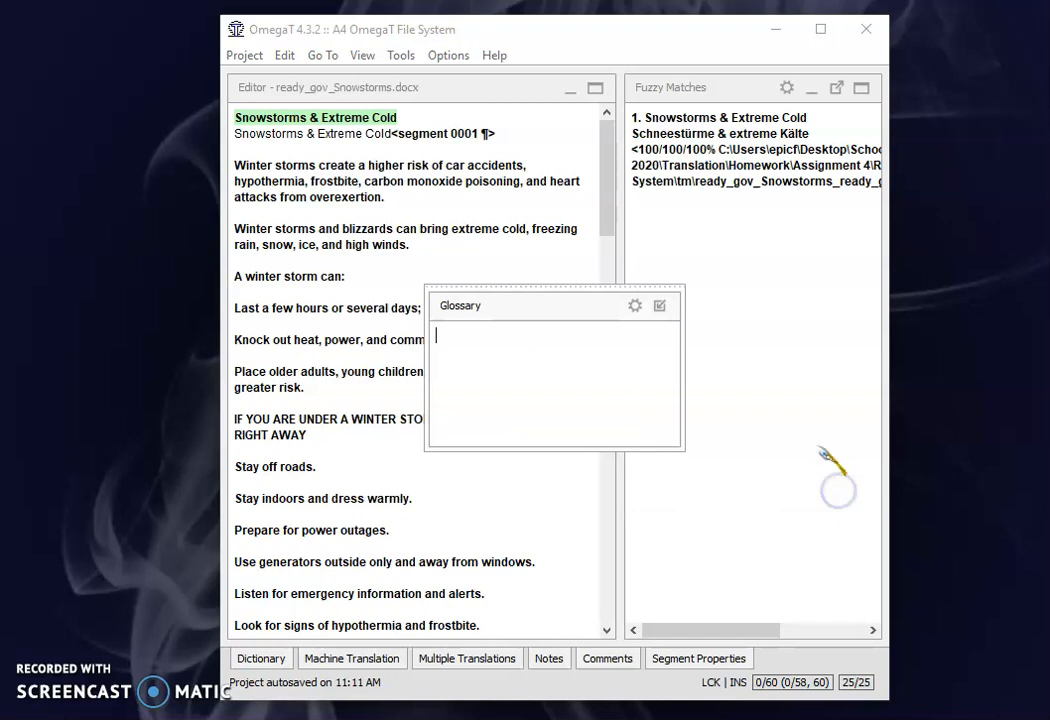
- Re-dock the Glossary pane and open Add Glossary Entry from its gear menu
left_click_drag(555, 305, 175, 292)
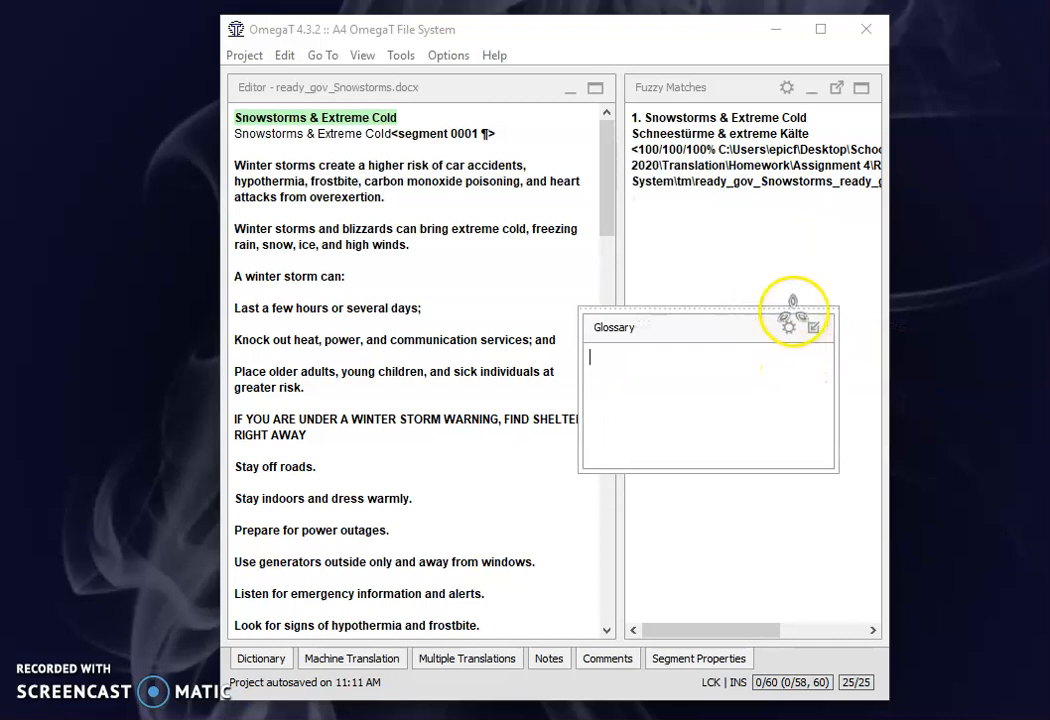
mouse_move(813, 340)
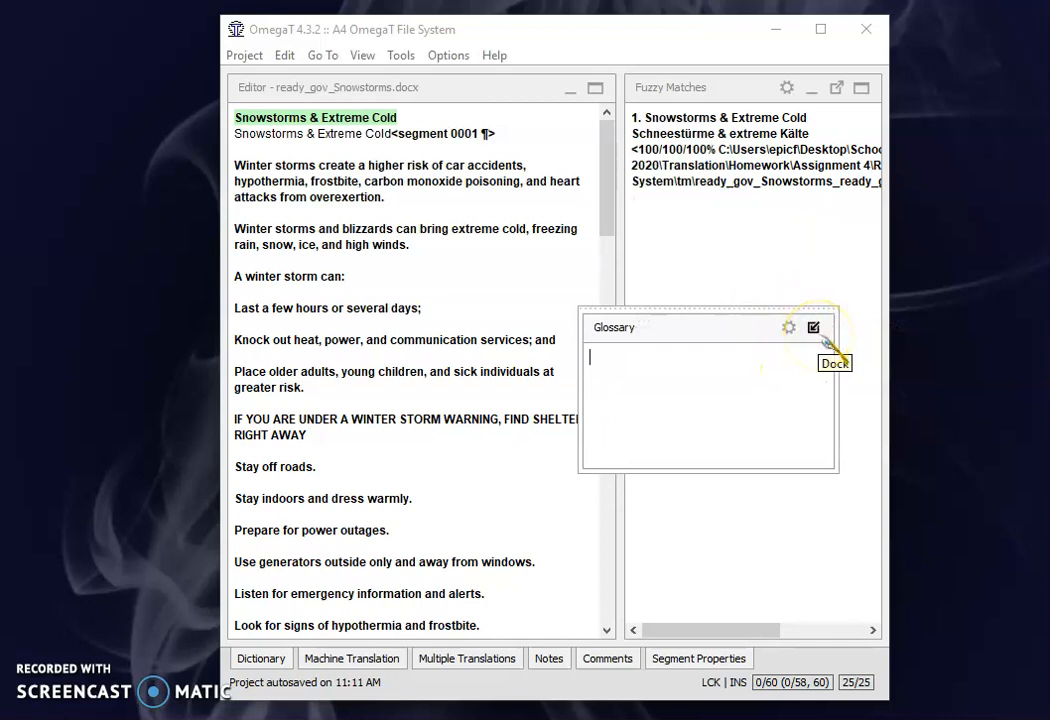
left_click(815, 328)
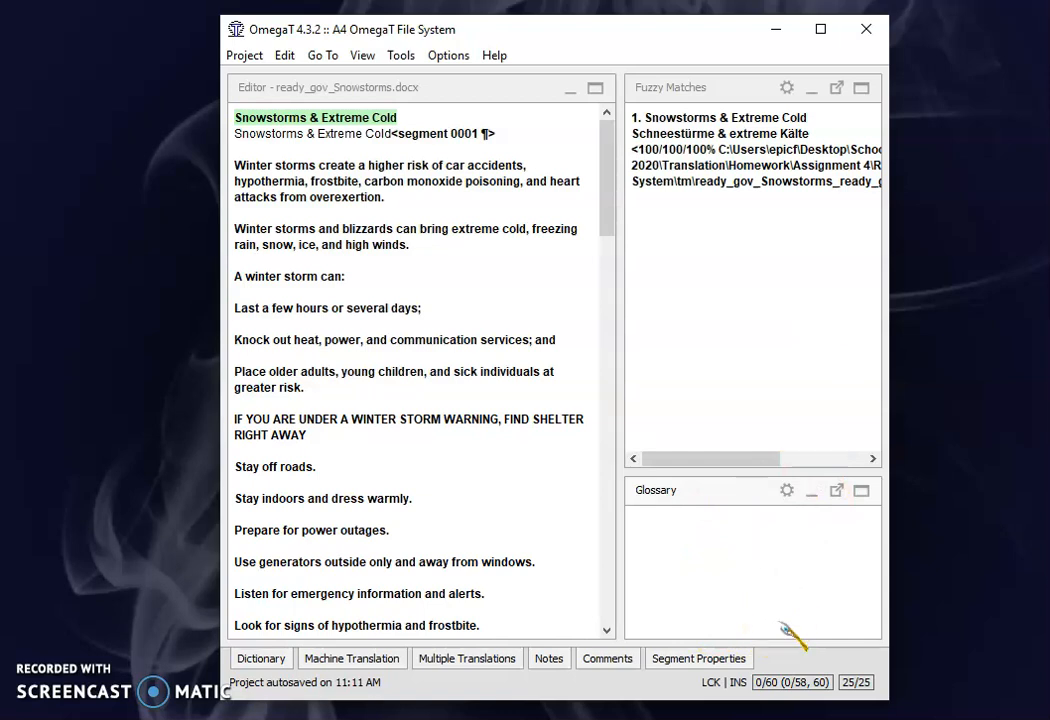
mouse_move(778, 580)
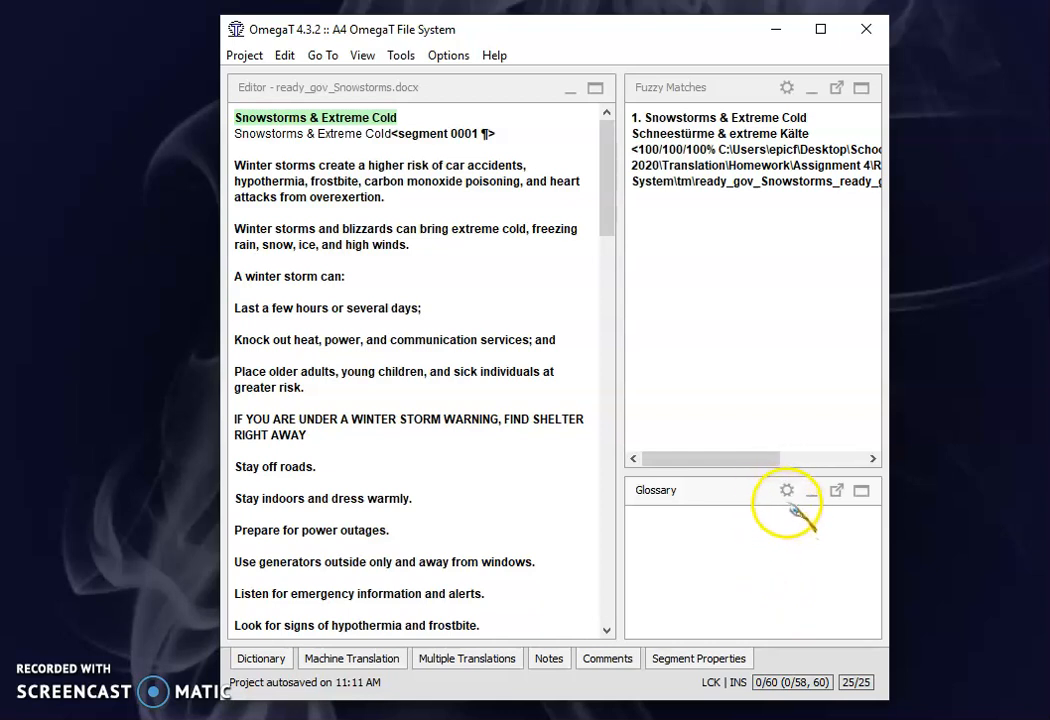
mouse_move(787, 492)
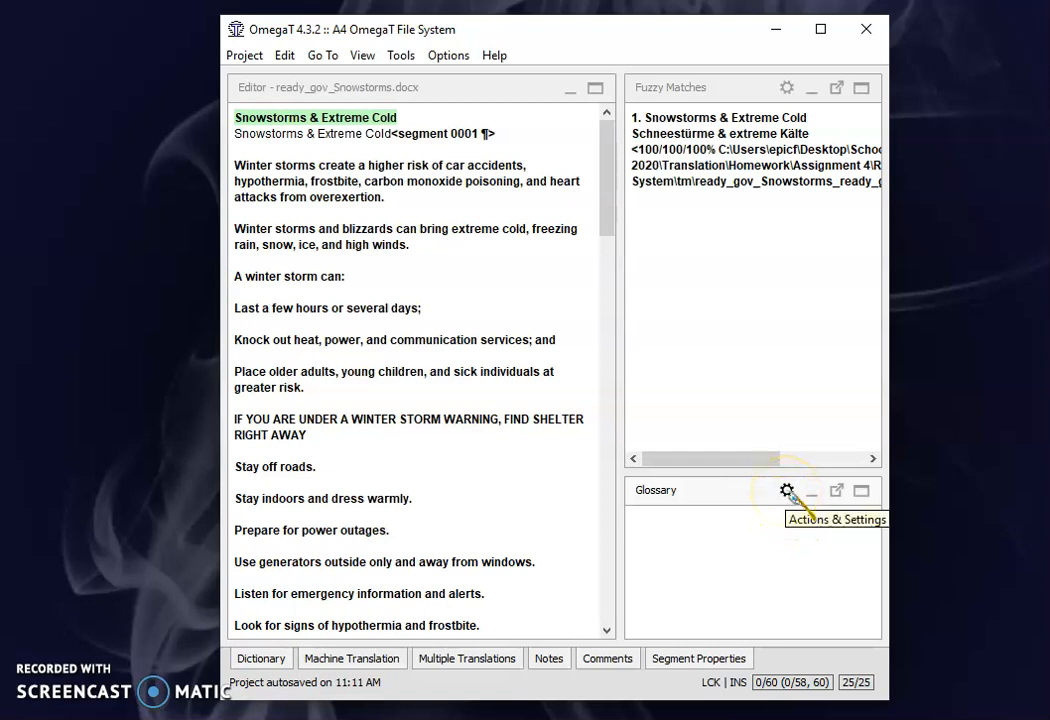
left_click(783, 491)
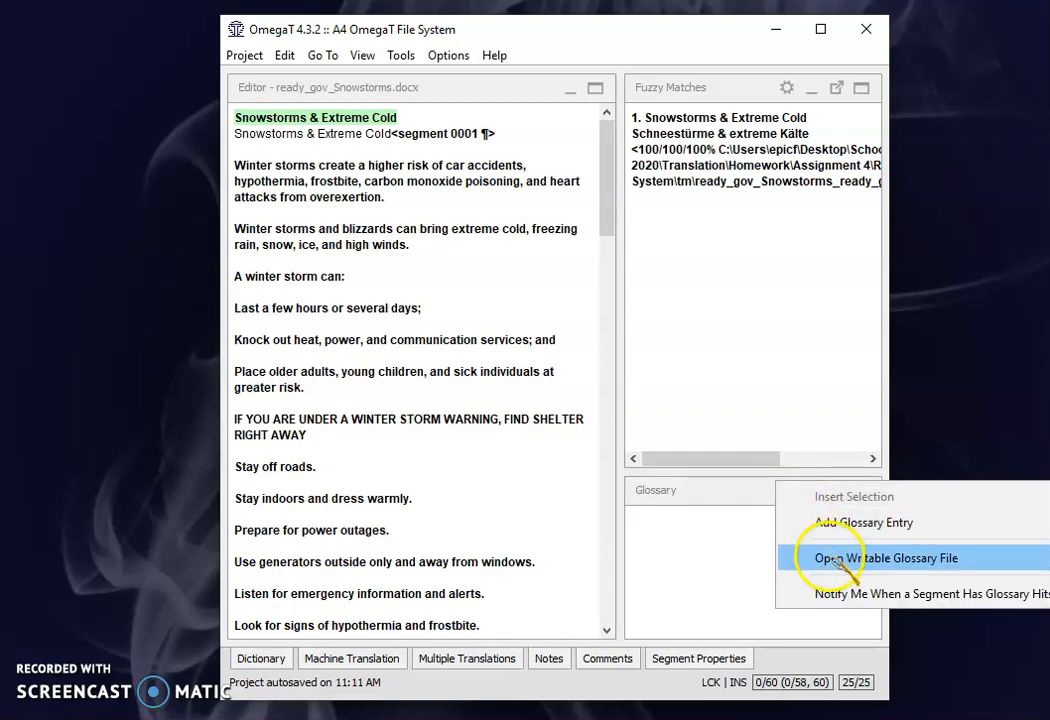
left_click(869, 522)
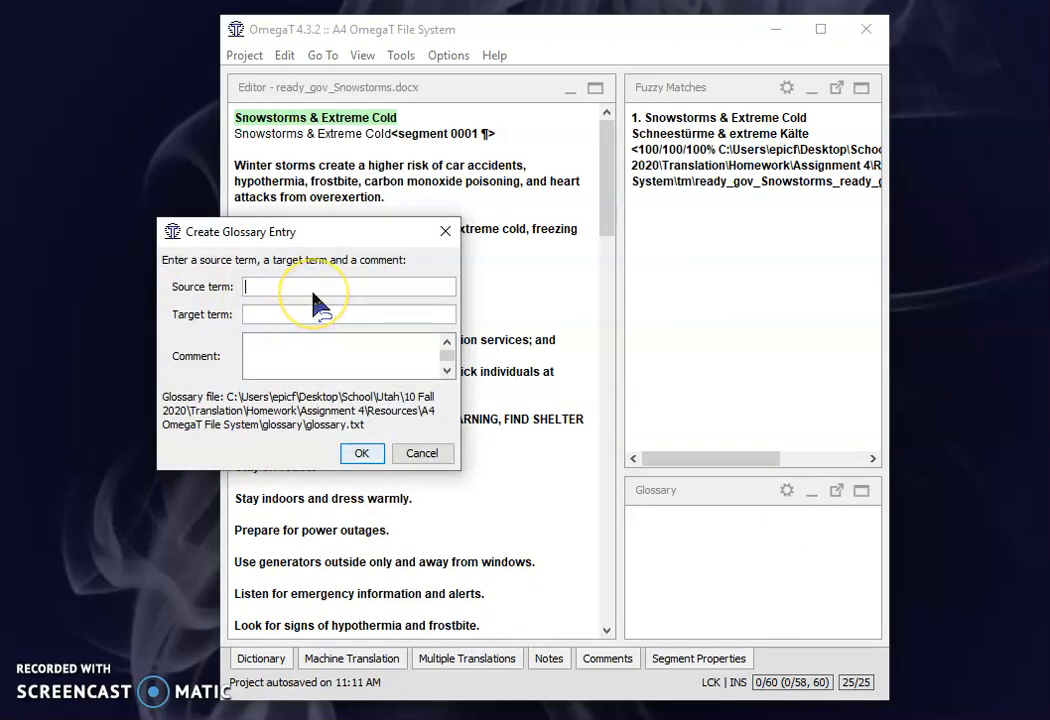
- Enter house → Haus with comment (neut) Häuser and confirm the entry
type("house")
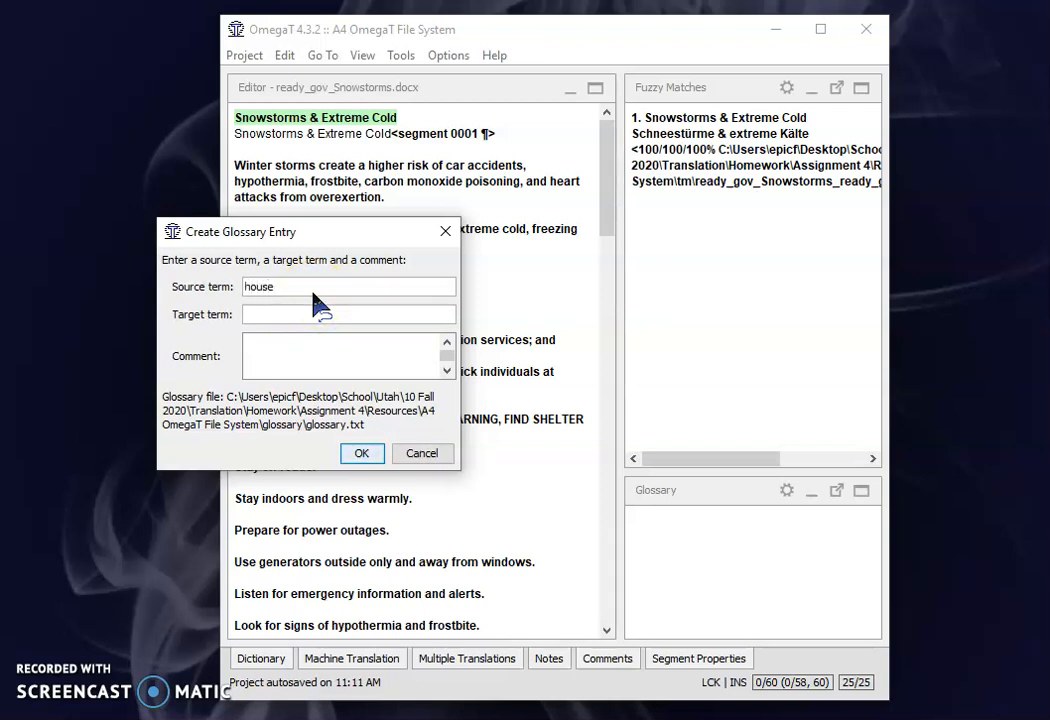
type("H")
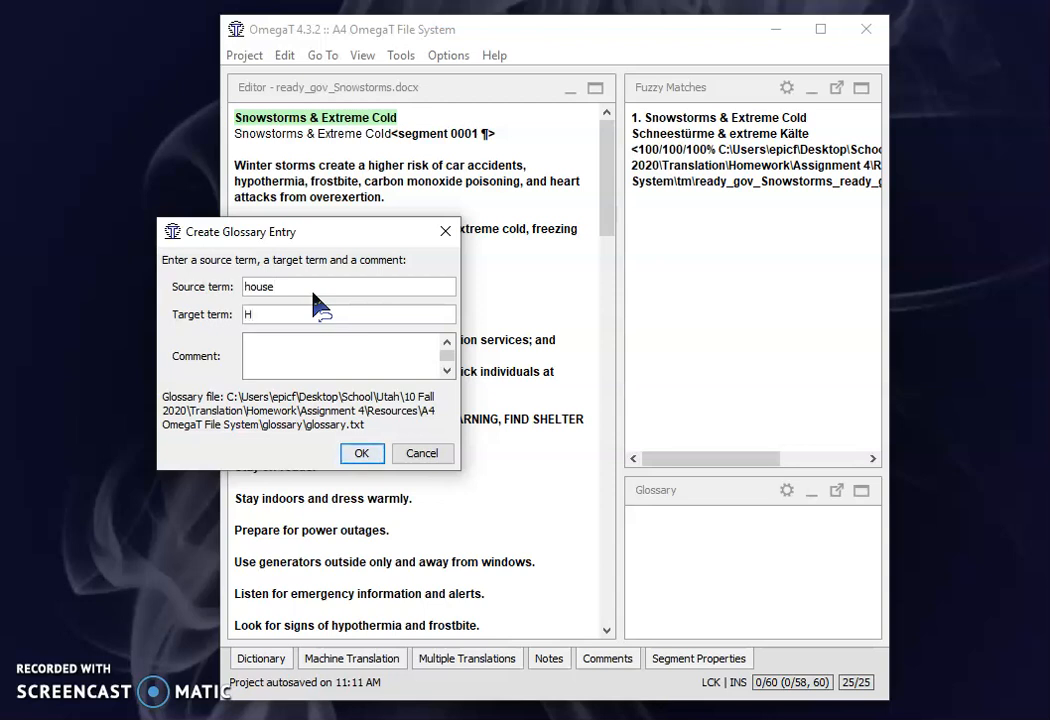
type("aus")
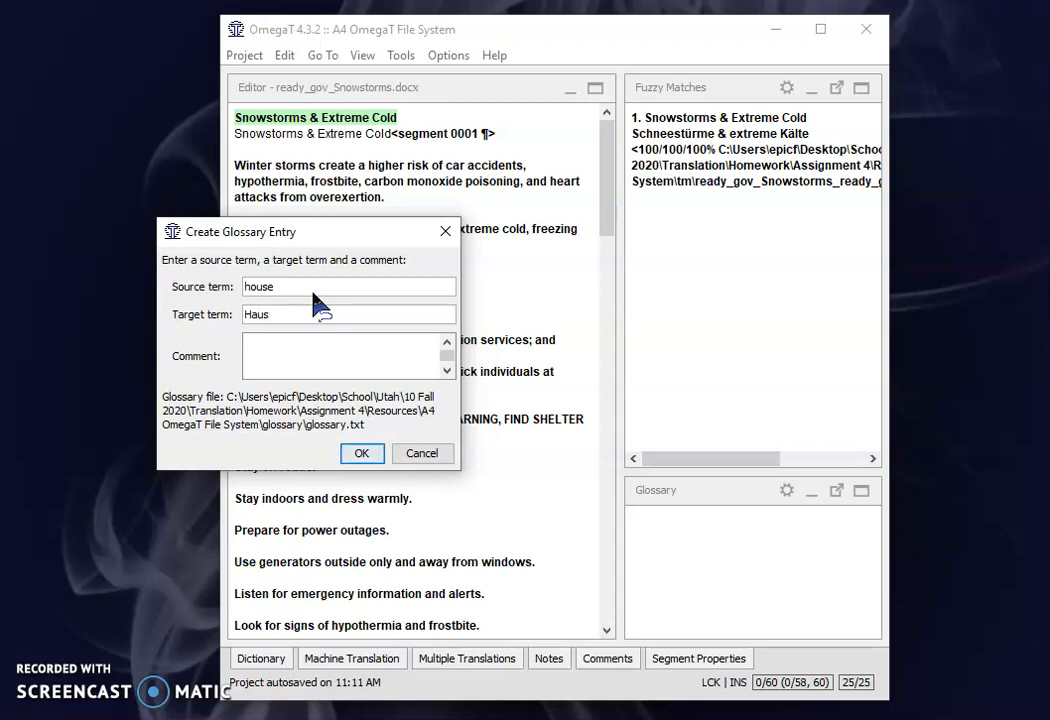
mouse_move(290, 350)
type("(")
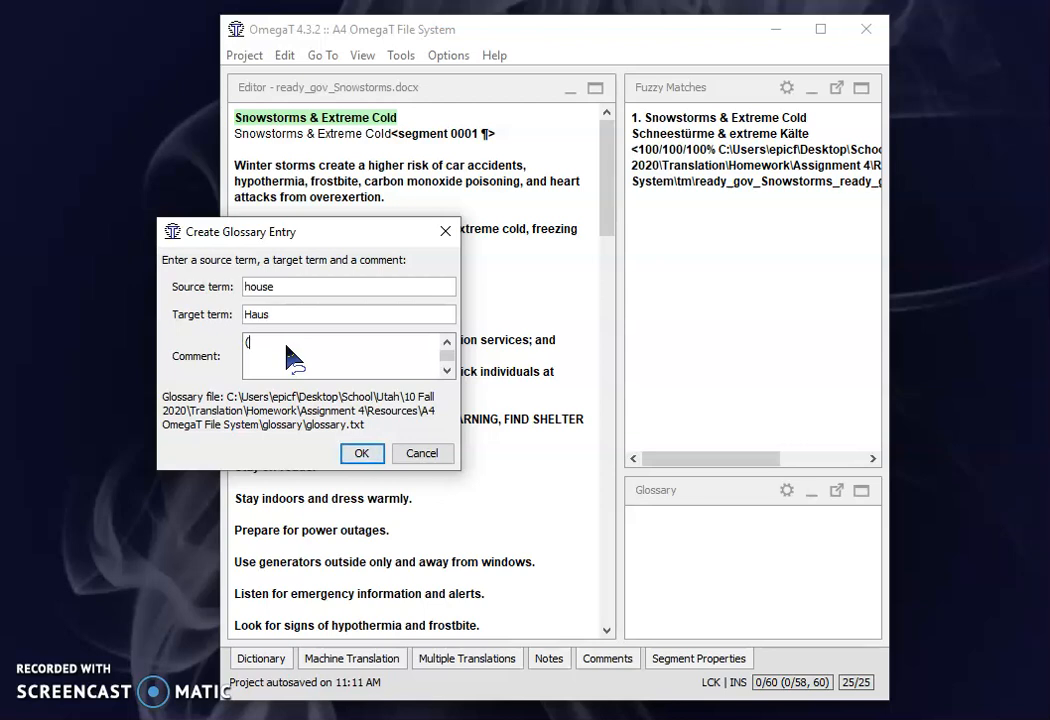
type("neut)")
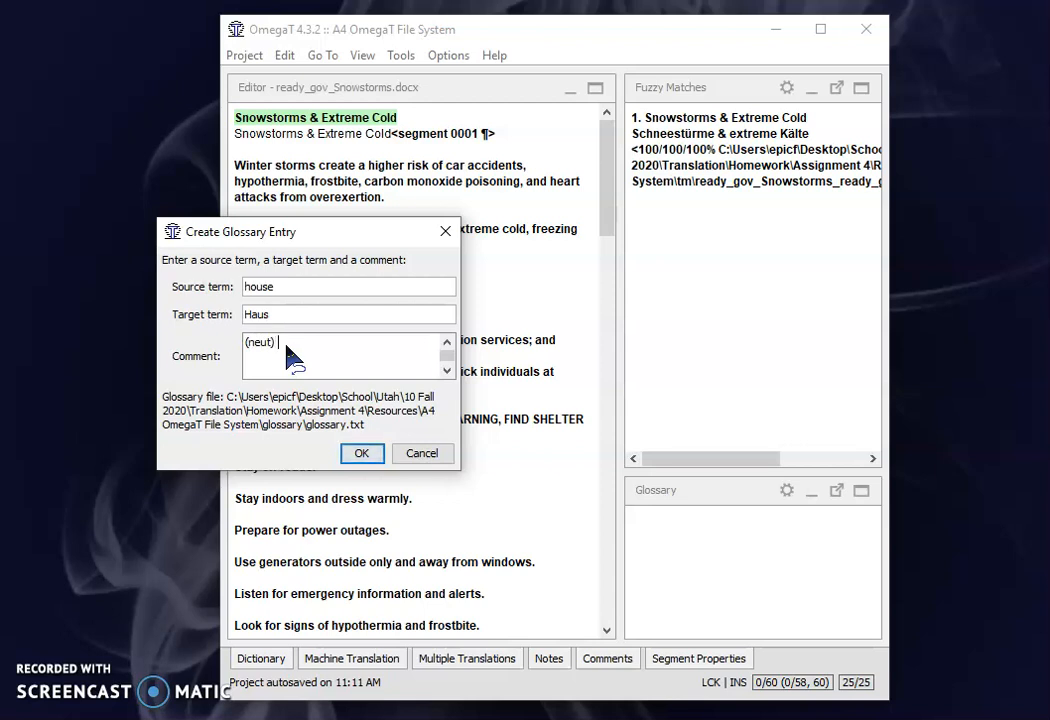
type("Häuser")
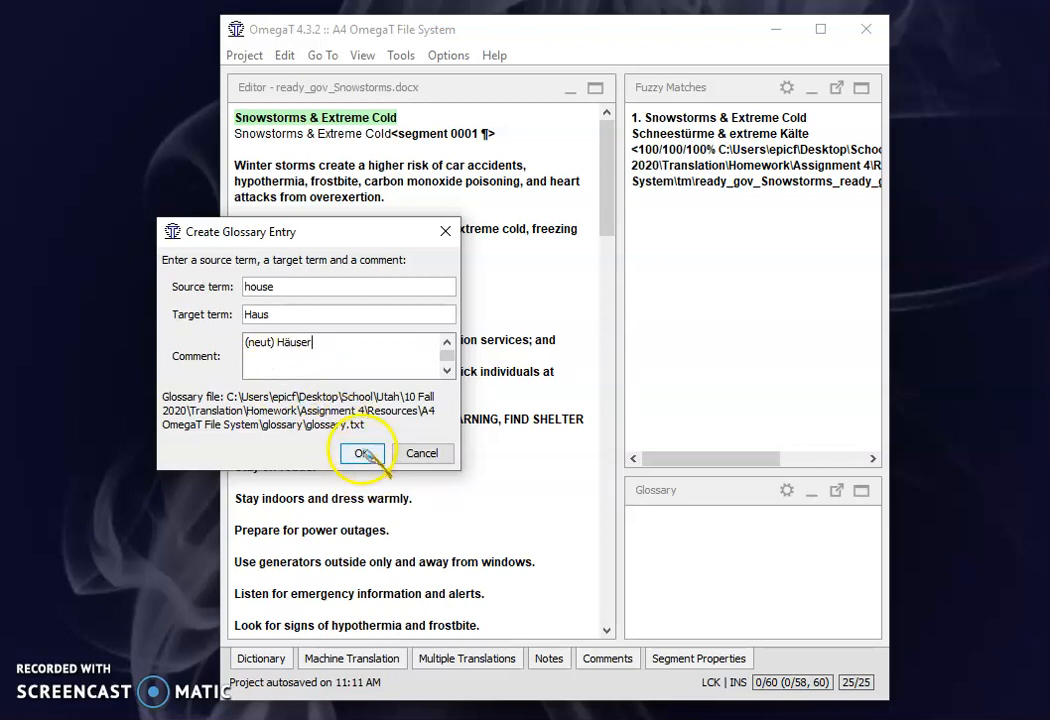
left_click(362, 453)
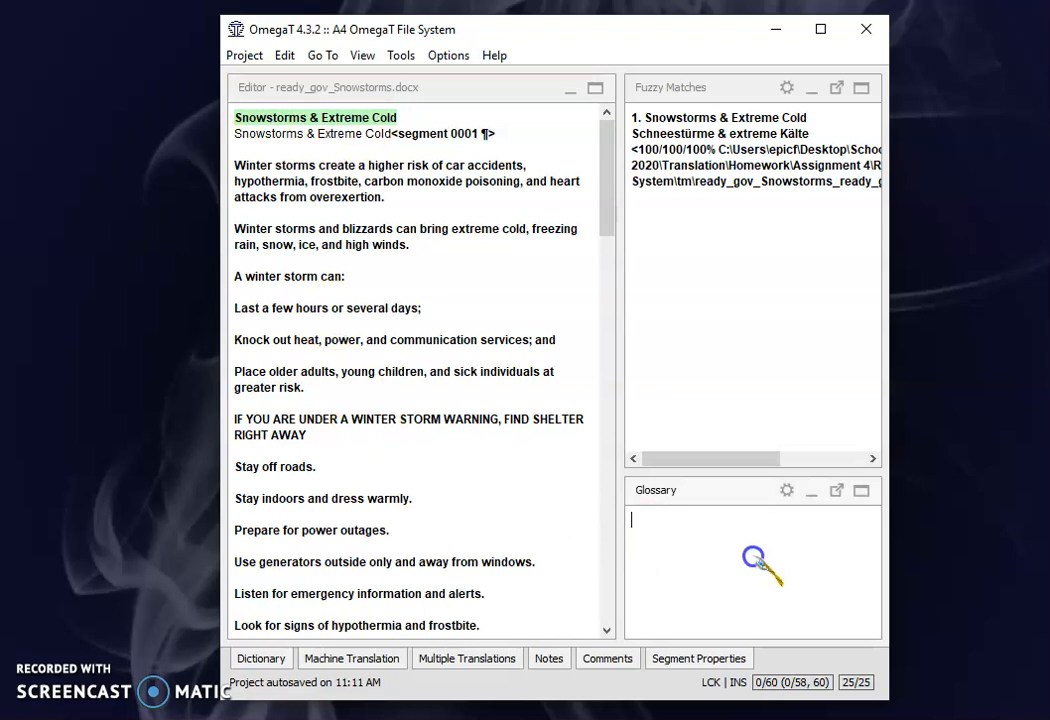
mouse_move(770, 525)
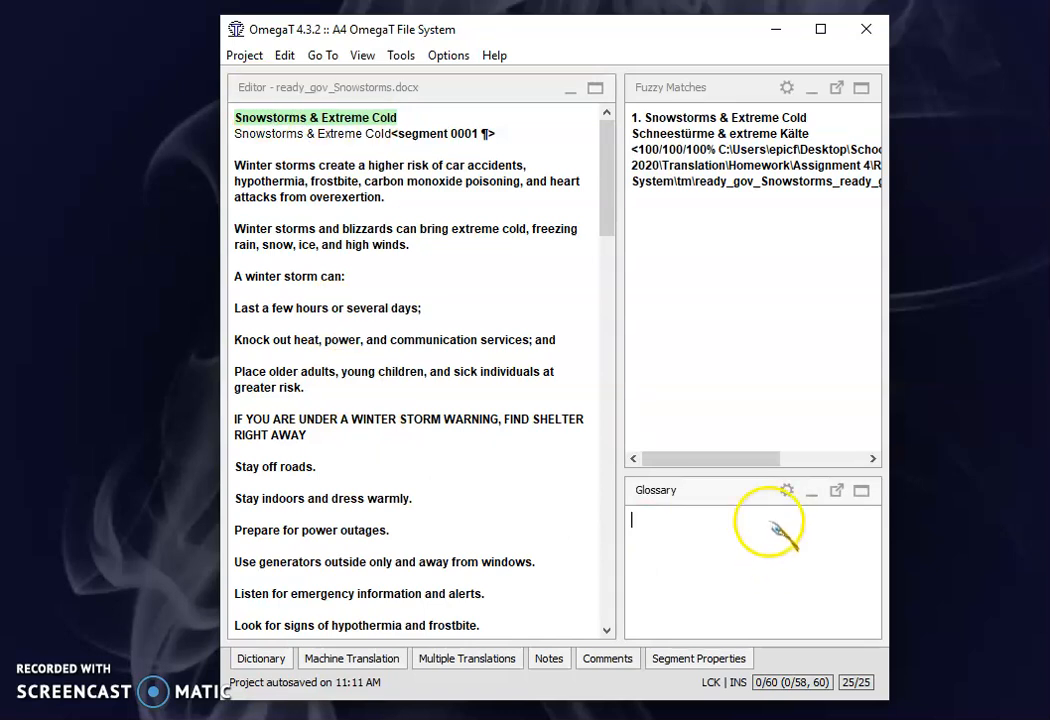
- Open glossary.txt in Notepad via Project > Access Project Contents > Writeable Glossary
right_click(772, 528)
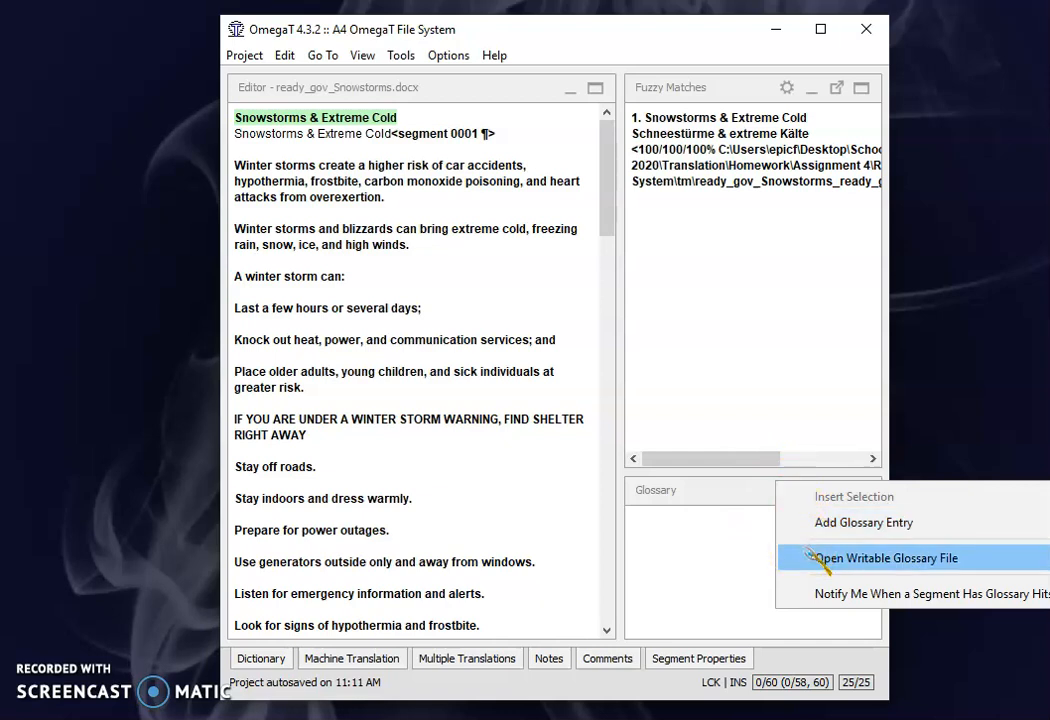
left_click(244, 55)
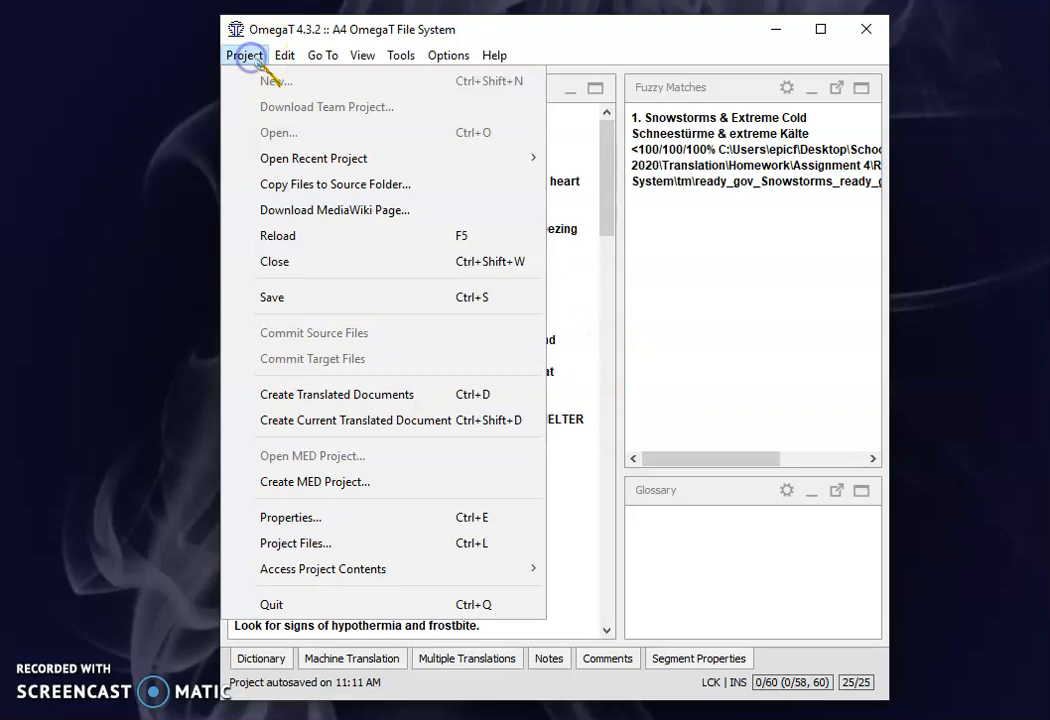
mouse_move(322, 569)
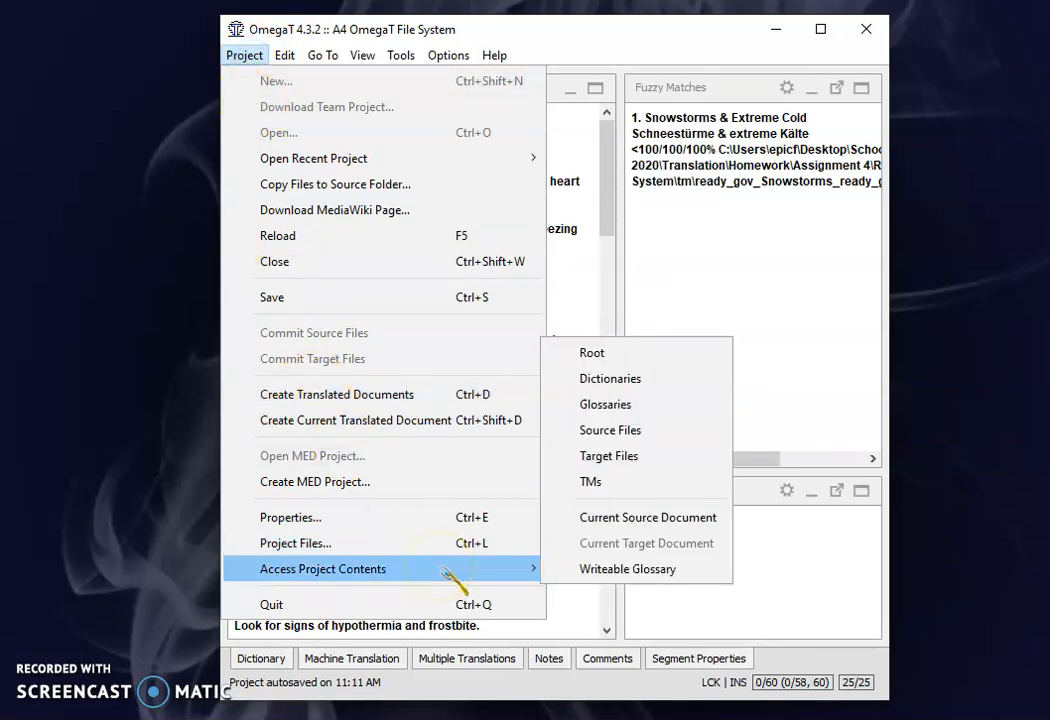
mouse_move(610, 568)
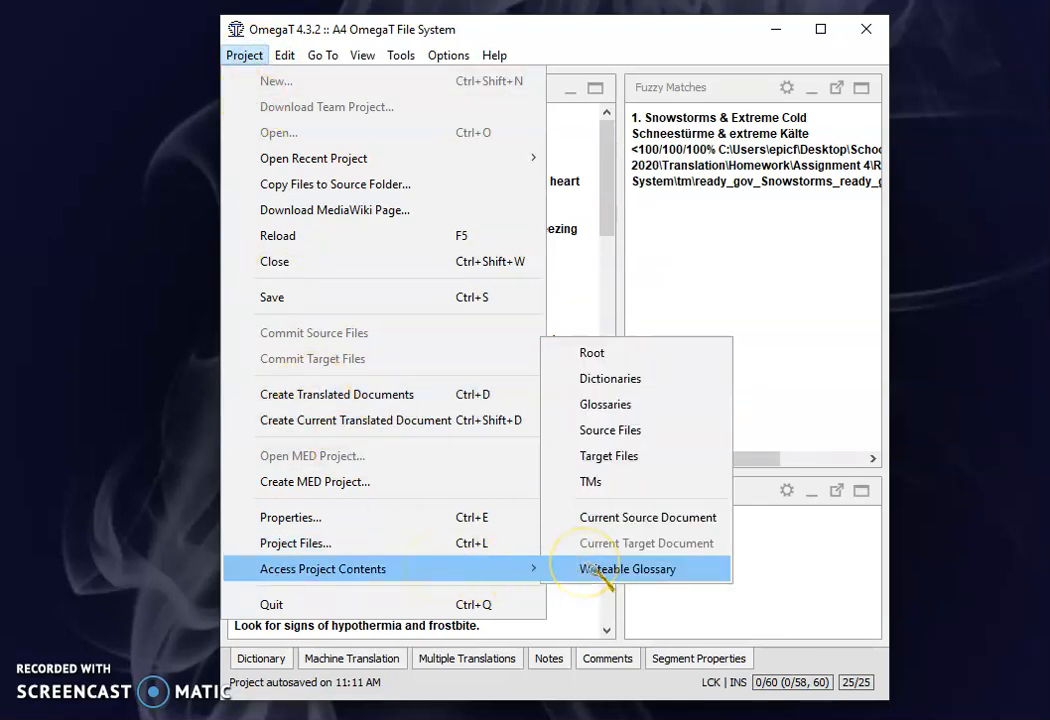
left_click(628, 568)
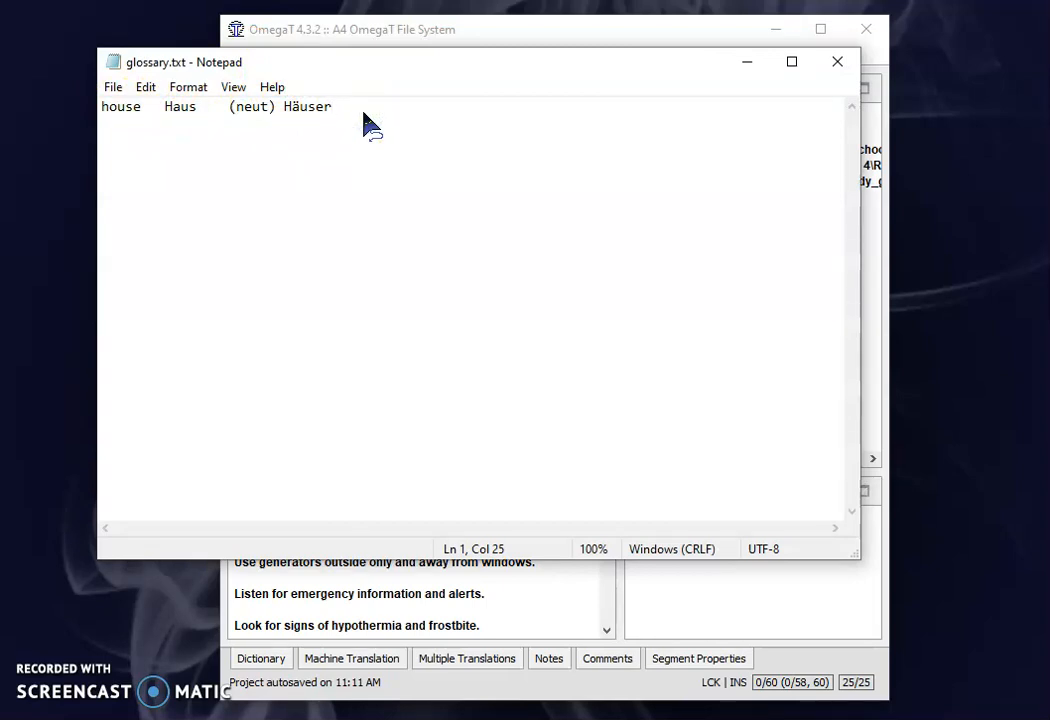
- Add a new glossary line: heat → Heizung with comment (fem) -en
key("Enter")
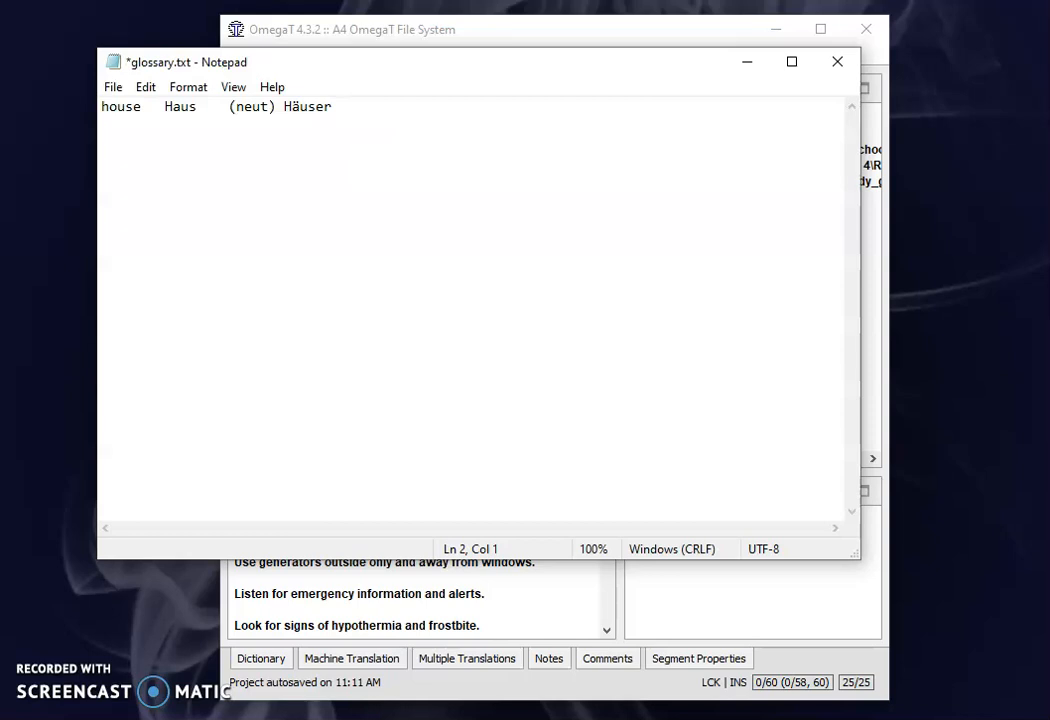
type("hw")
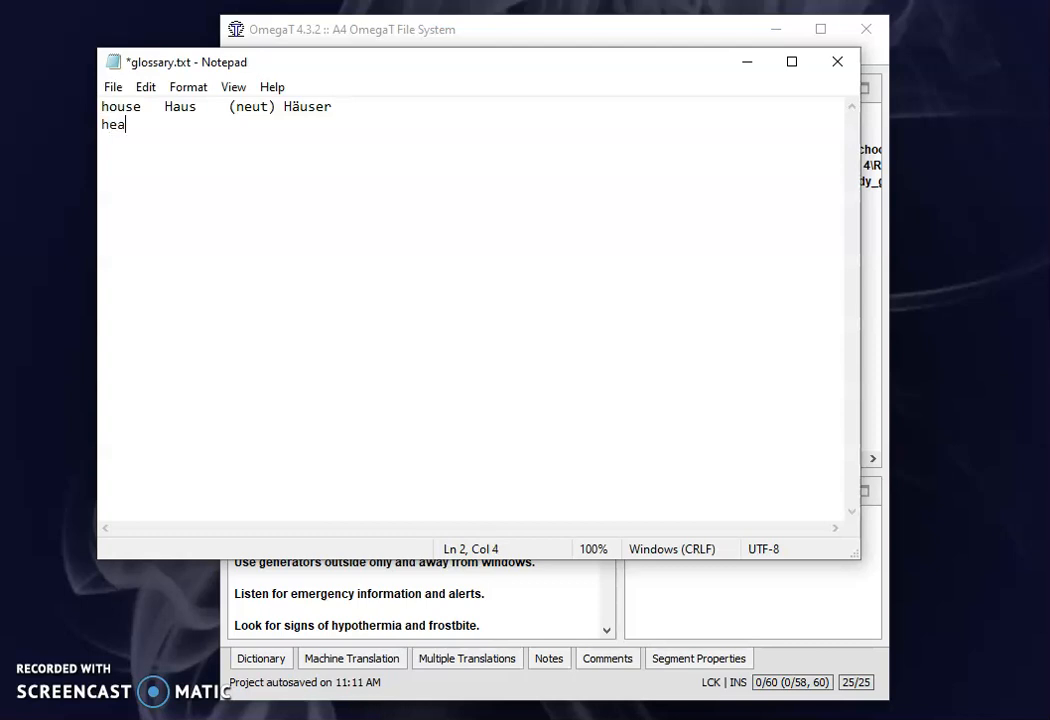
type("t")
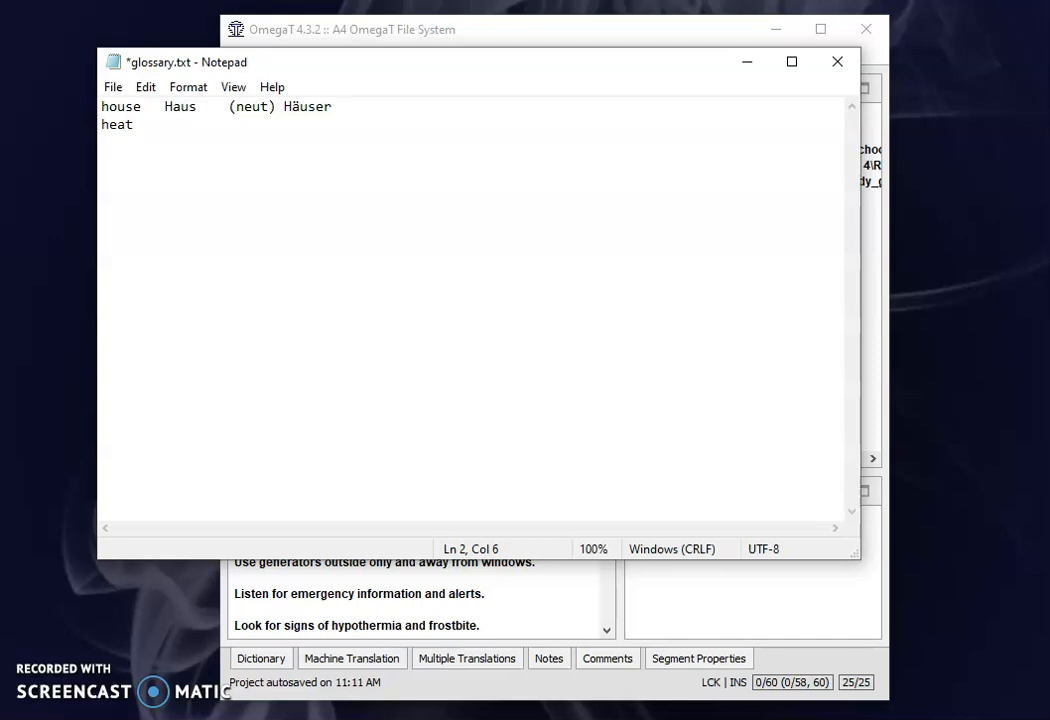
type("Hei")
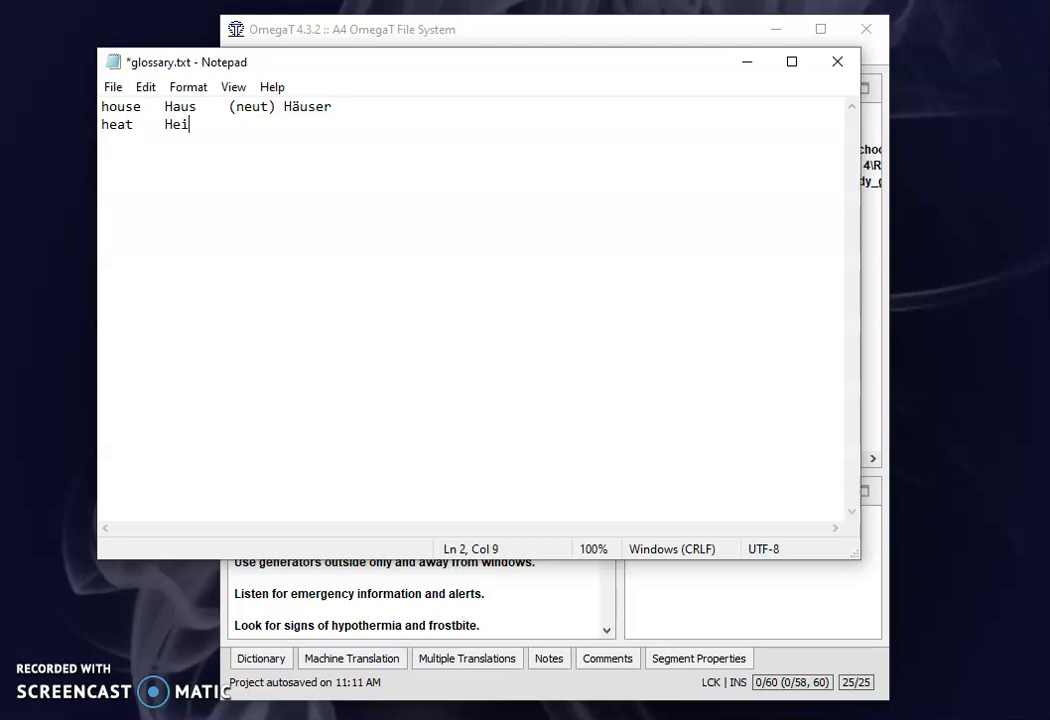
type("zung")
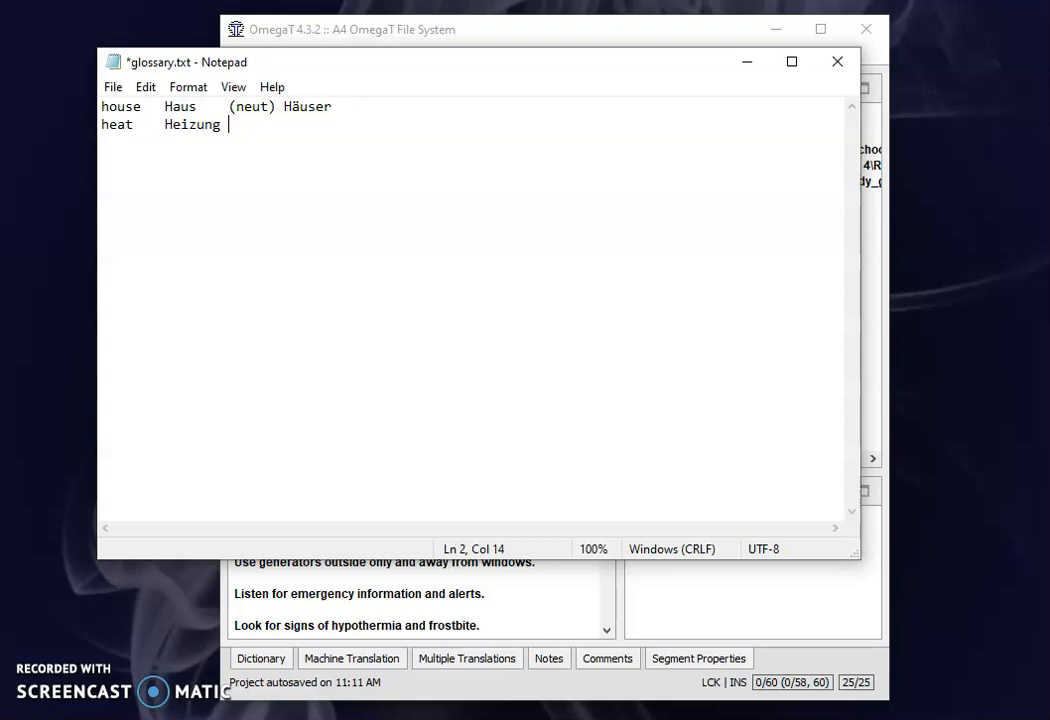
type("(fem")
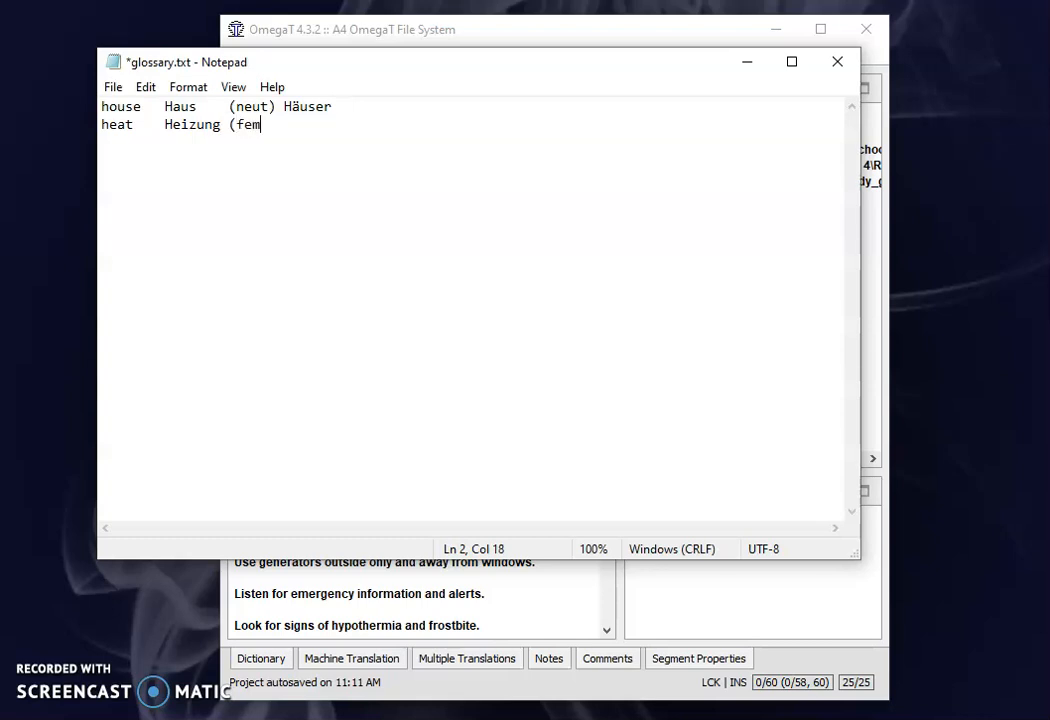
type(")")
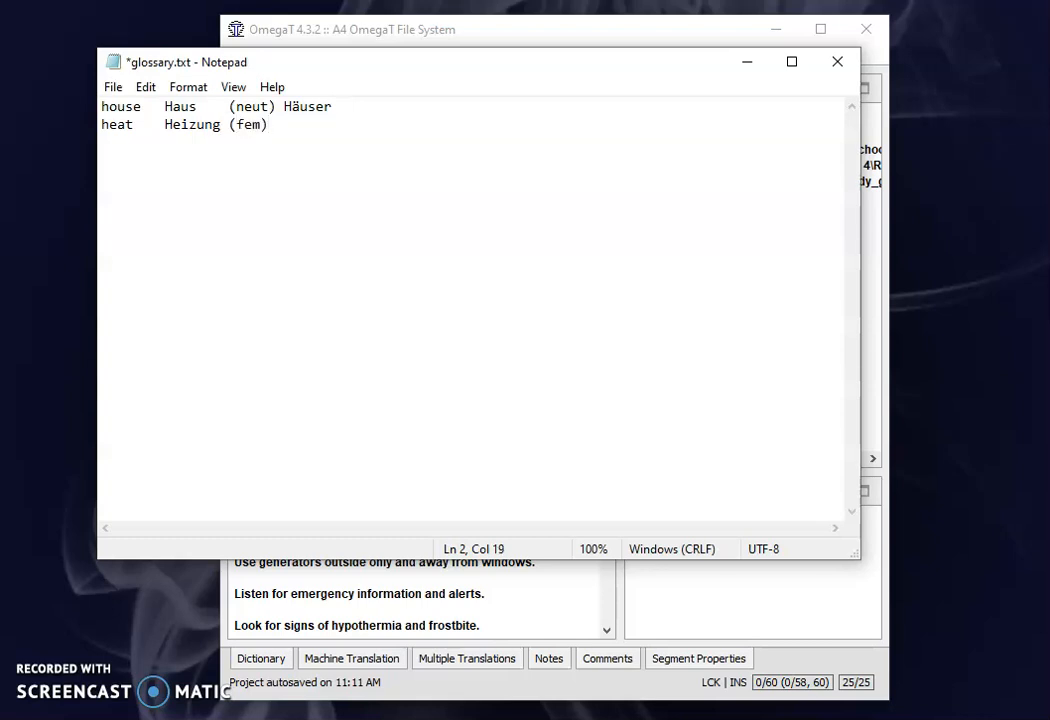
type("ß")
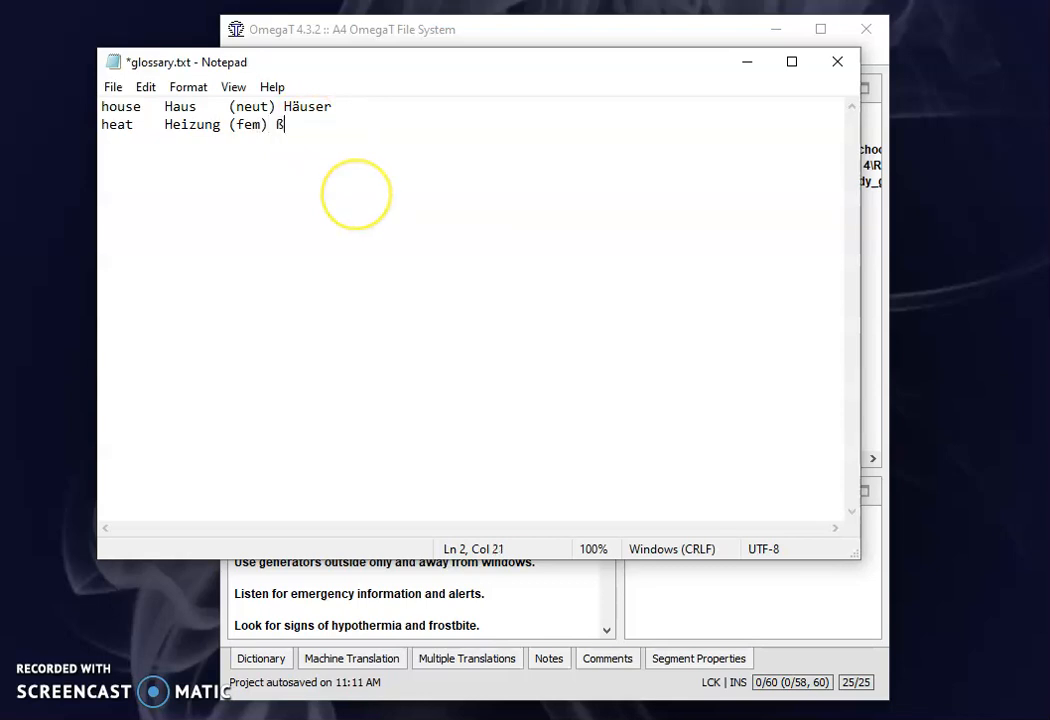
key("Backspace")
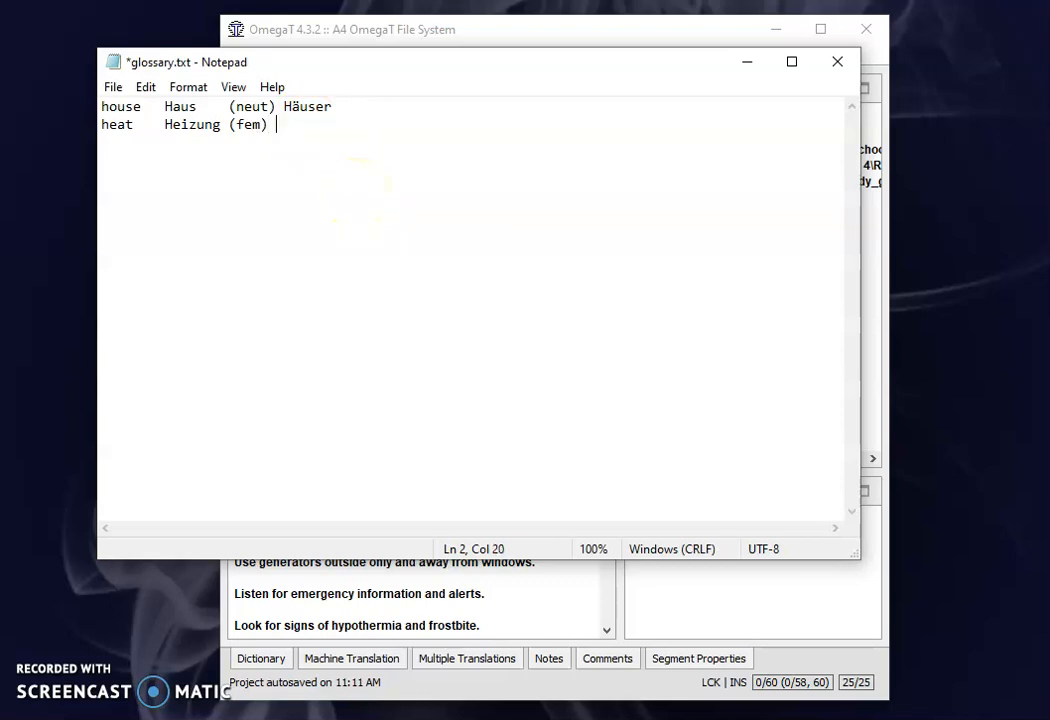
type("-en")
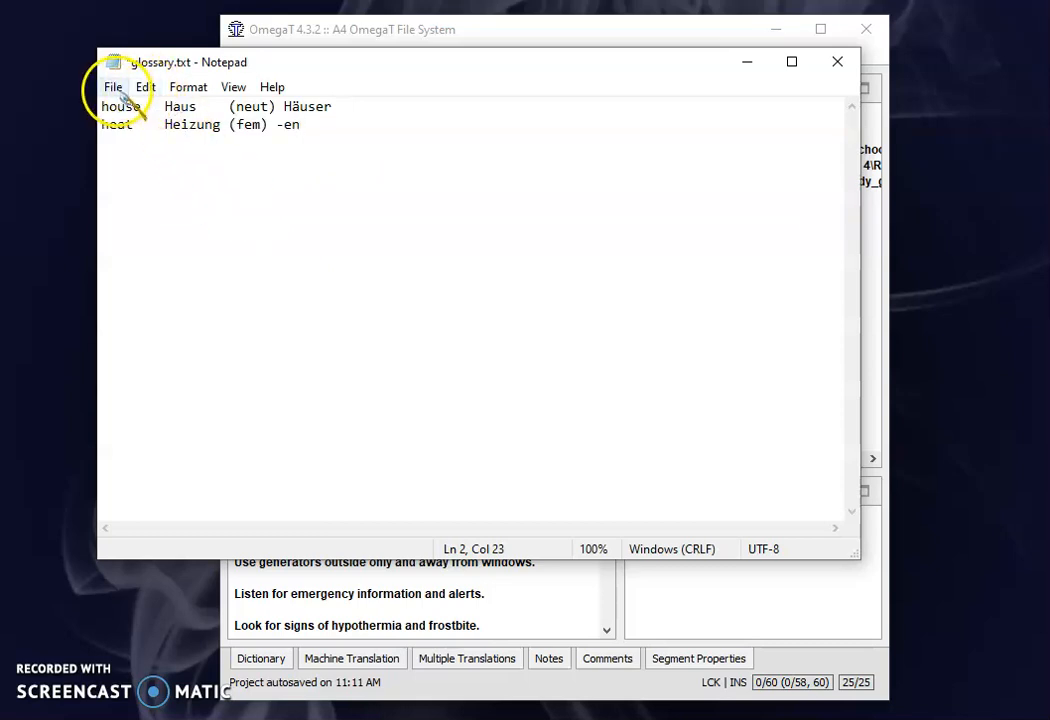
- Save glossary.txt and close Notepad
left_click(121, 86)
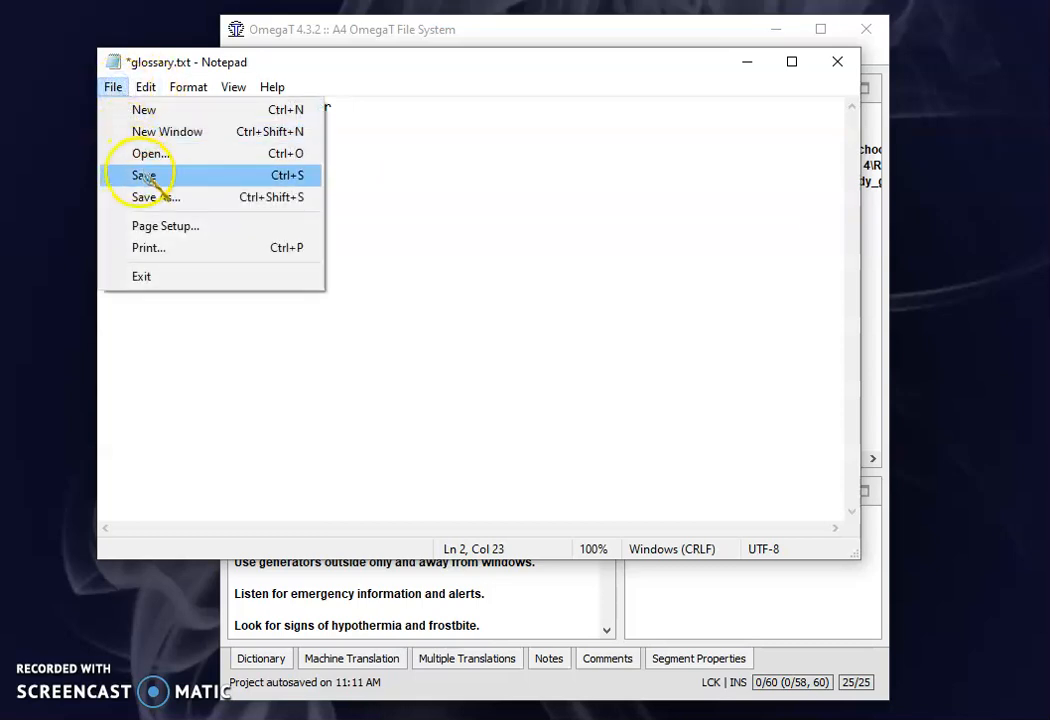
left_click(143, 175)
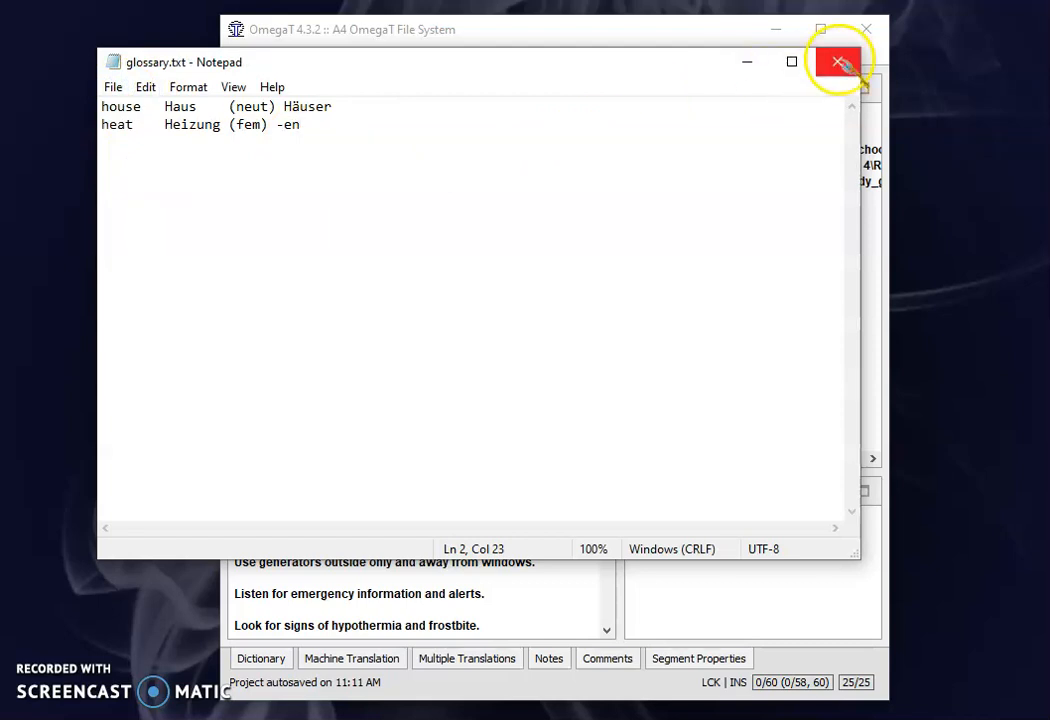
left_click(845, 62)
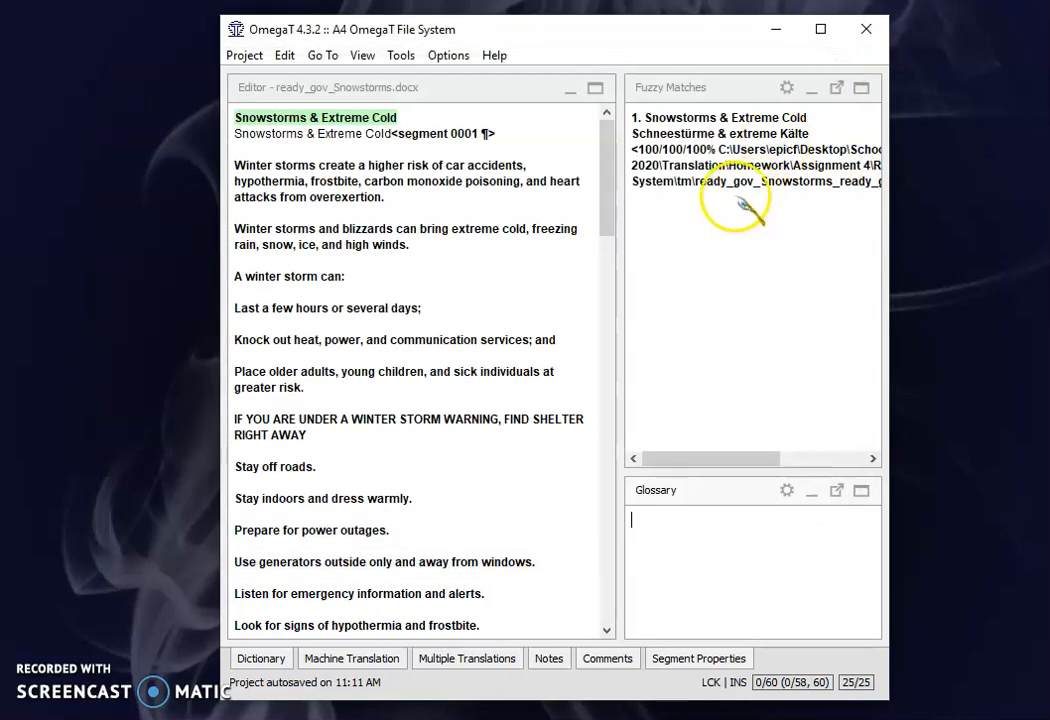
mouse_move(720, 225)
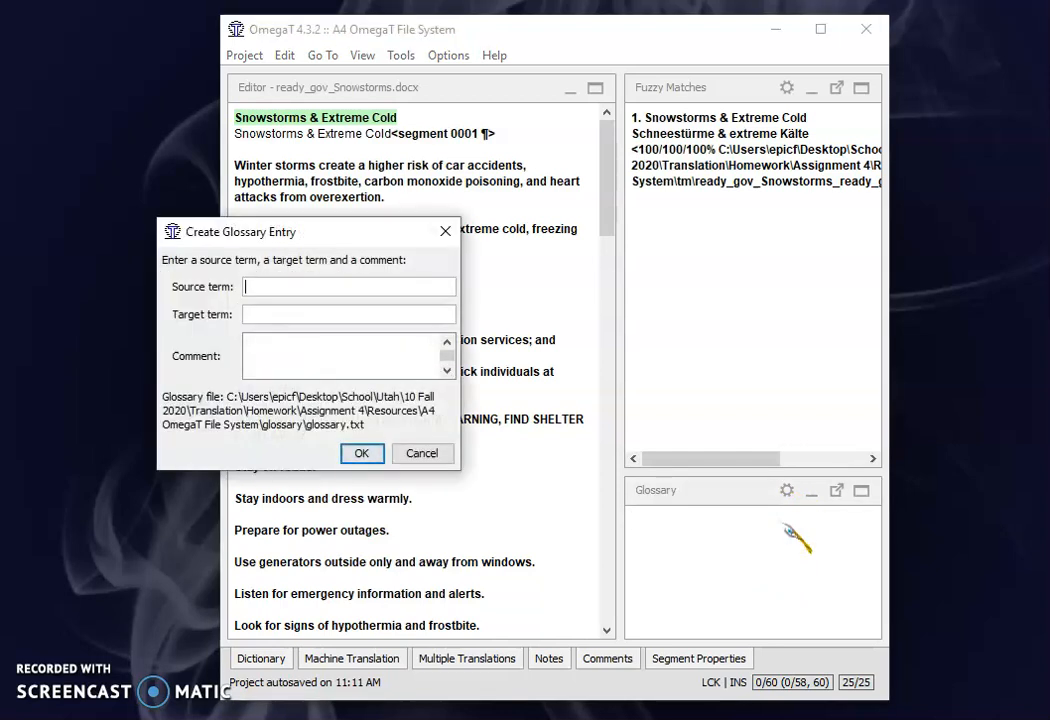
- Enter cold as the source term and confirm the cold = kalt (adj) entry
type("cold")
left_click(344, 356)
type("ad")
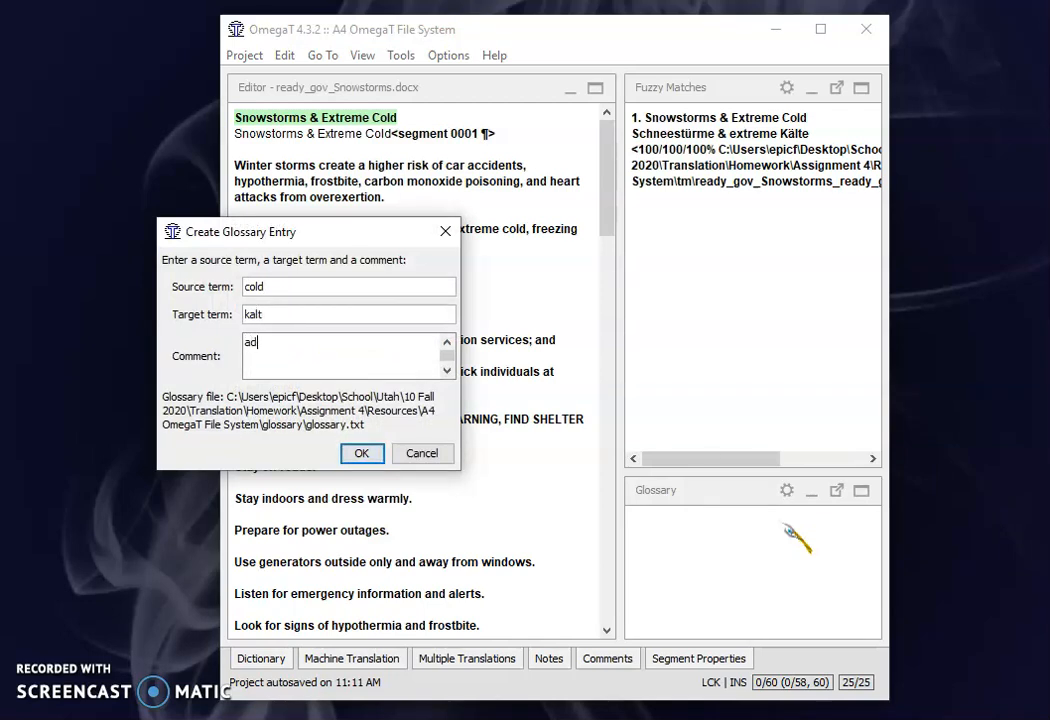
left_click(362, 453)
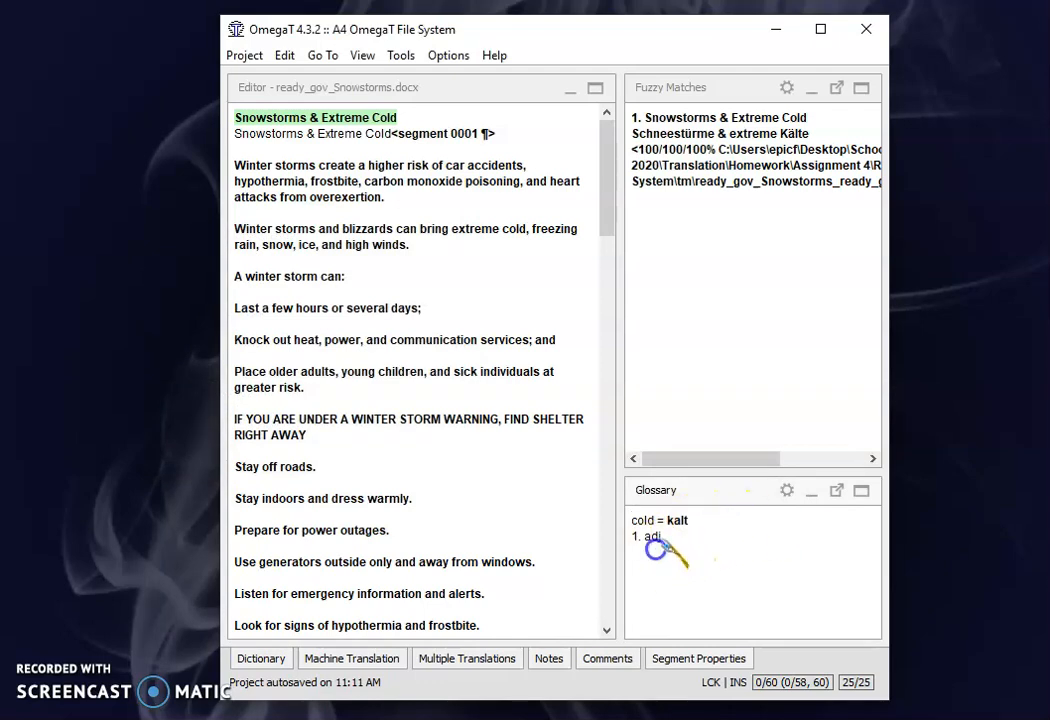
- Select the word Cold in the first source segment of the Editor
double_click(378, 117)
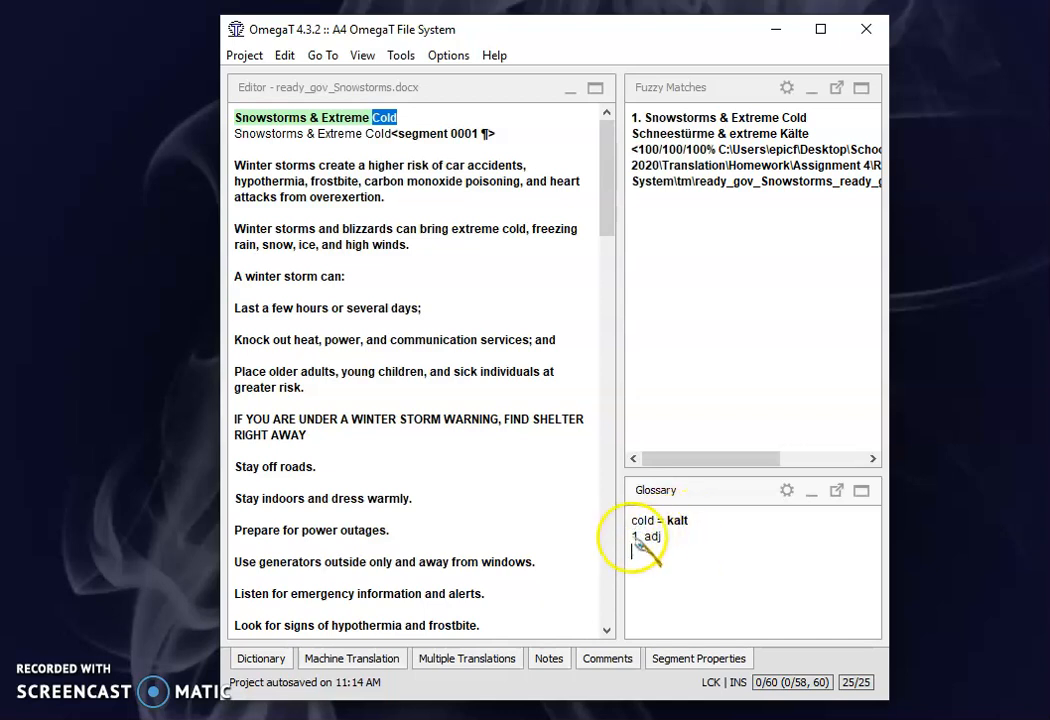
mouse_move(730, 535)
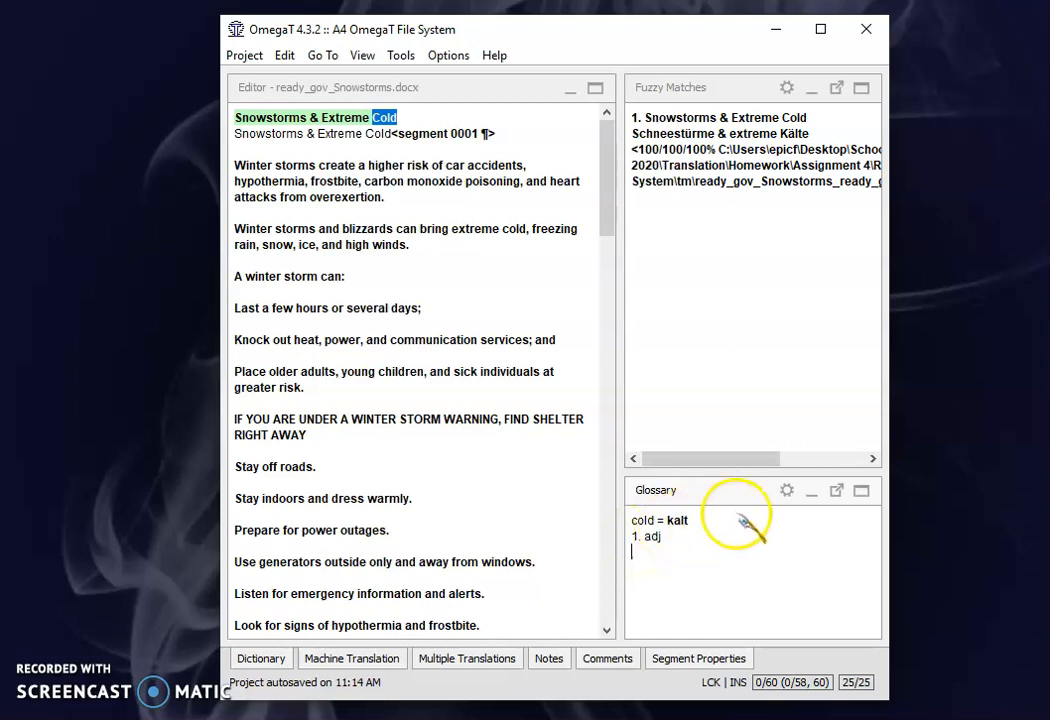
mouse_move(410, 200)
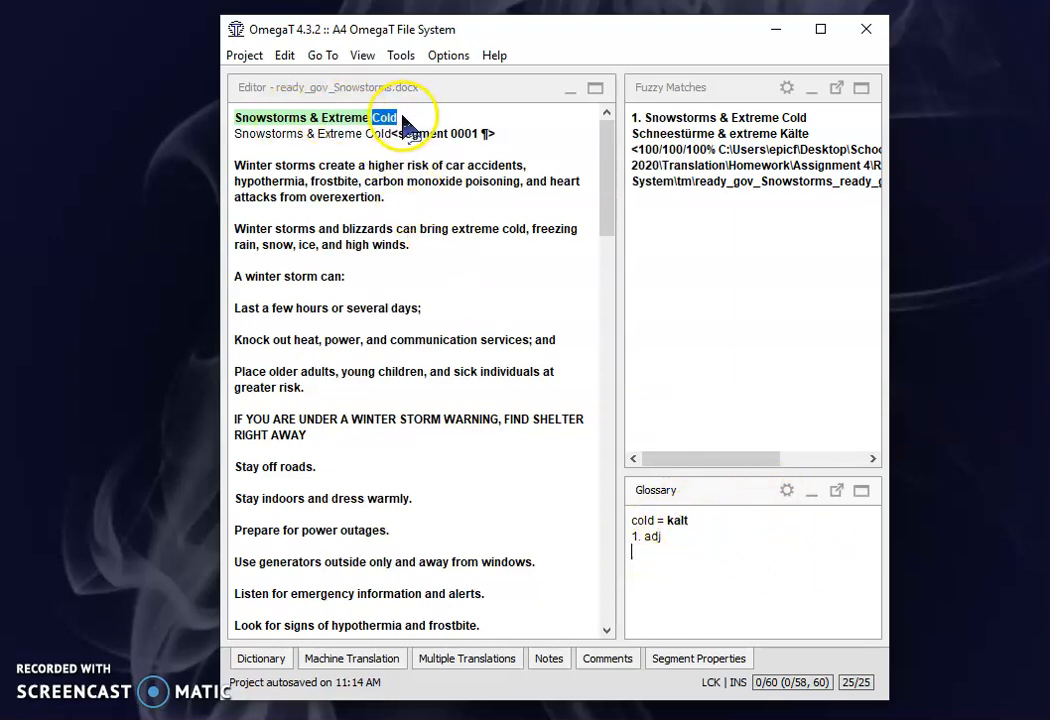
mouse_move(697, 404)
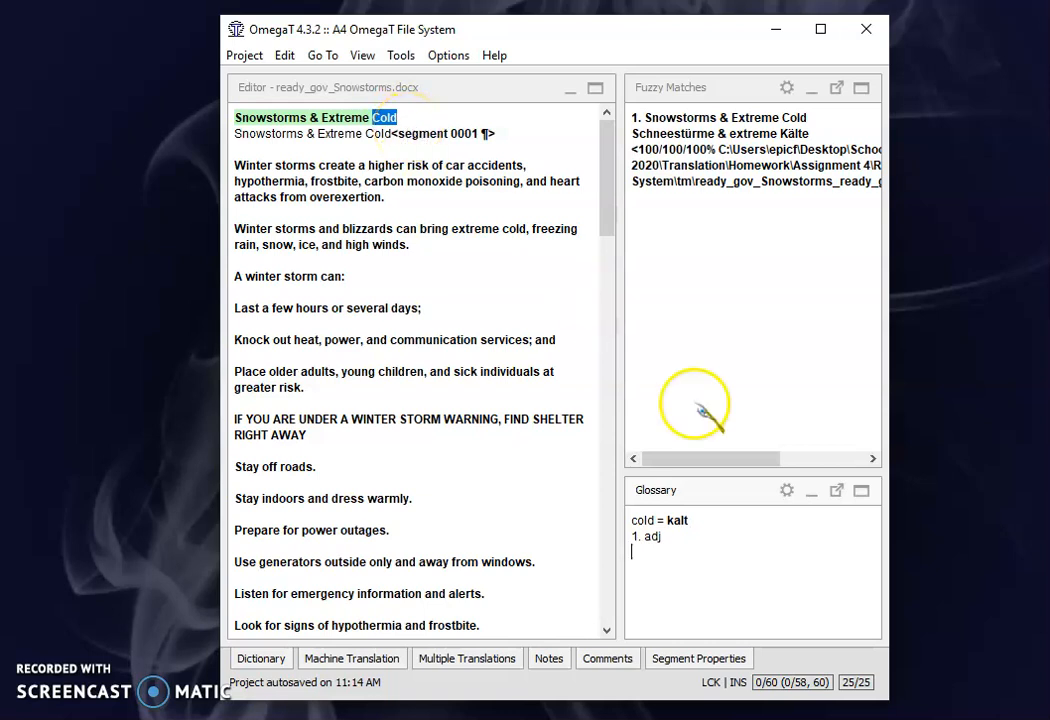
mouse_move(697, 535)
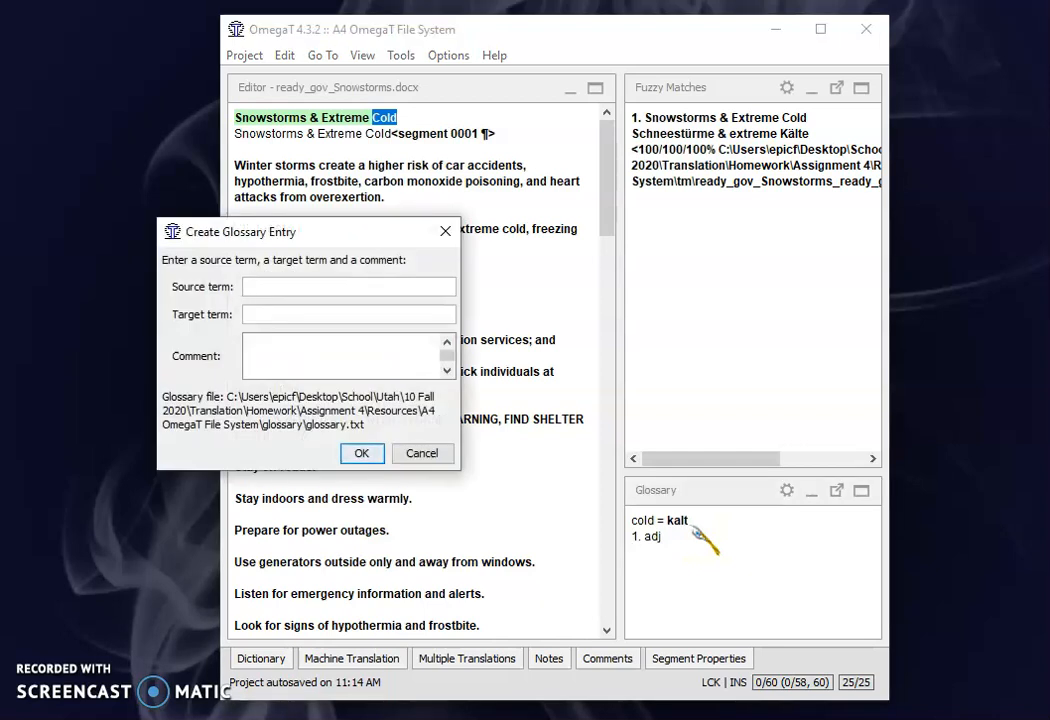
- Enter cold → Kälte with comment noun and confirm the second cold entry
type("cold")
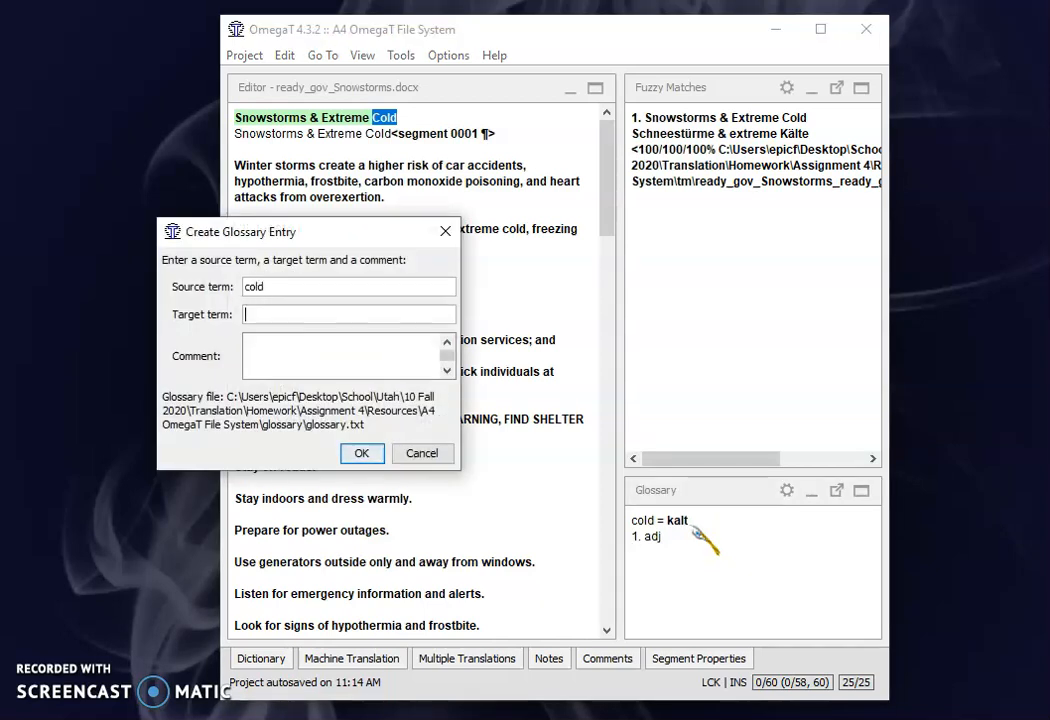
type("Kälte")
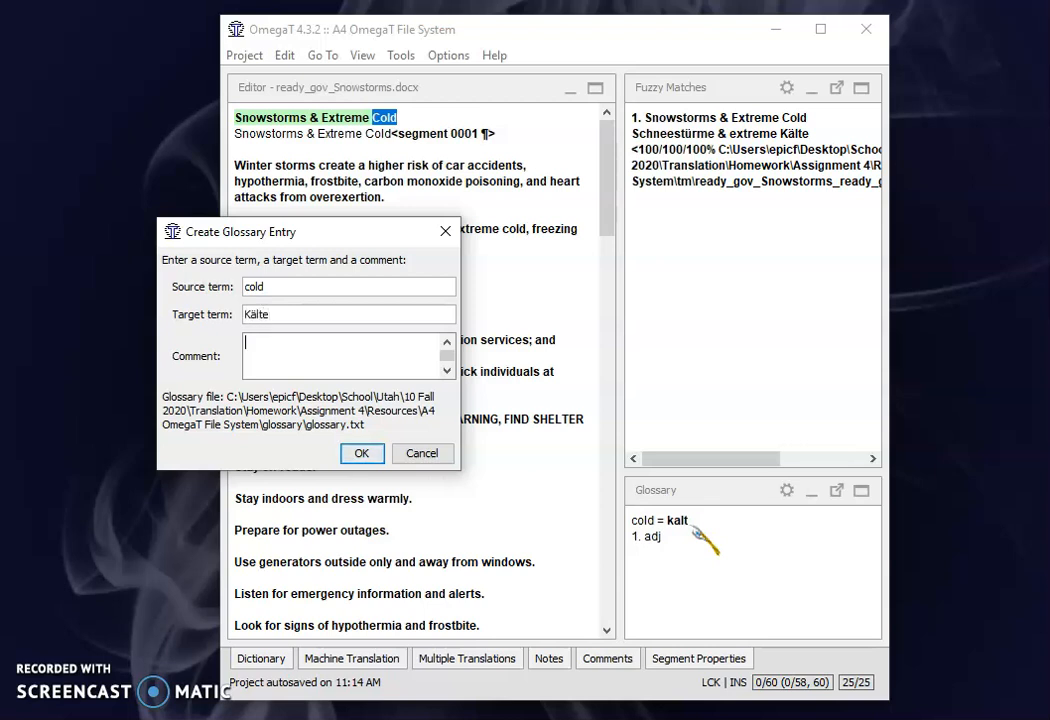
type("noun")
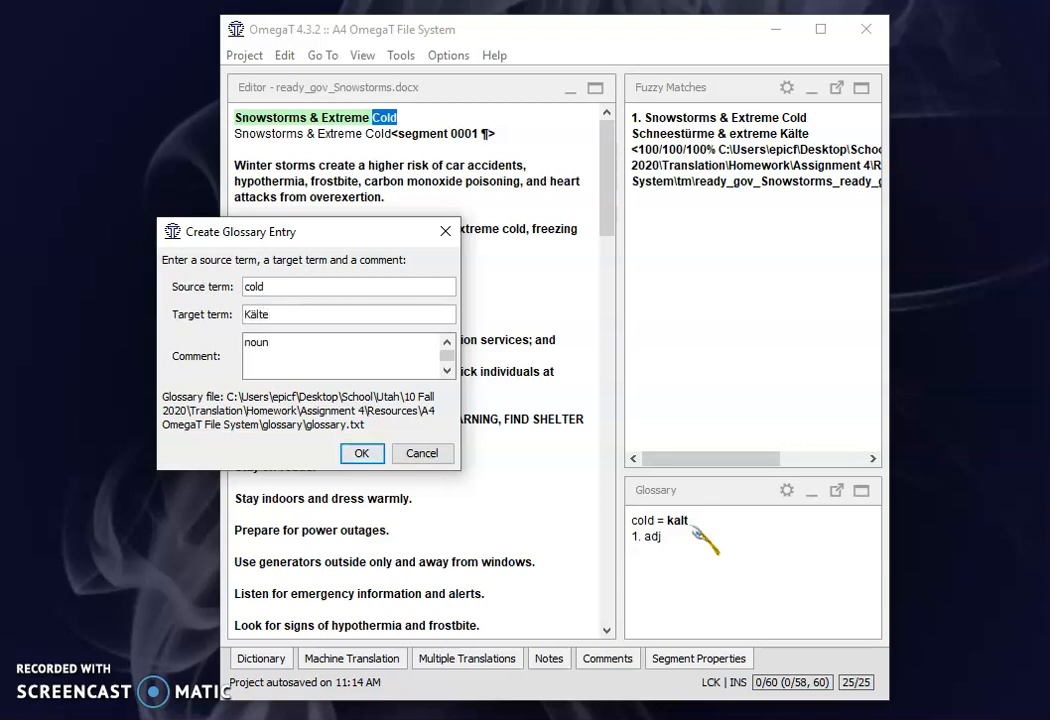
left_click(361, 453)
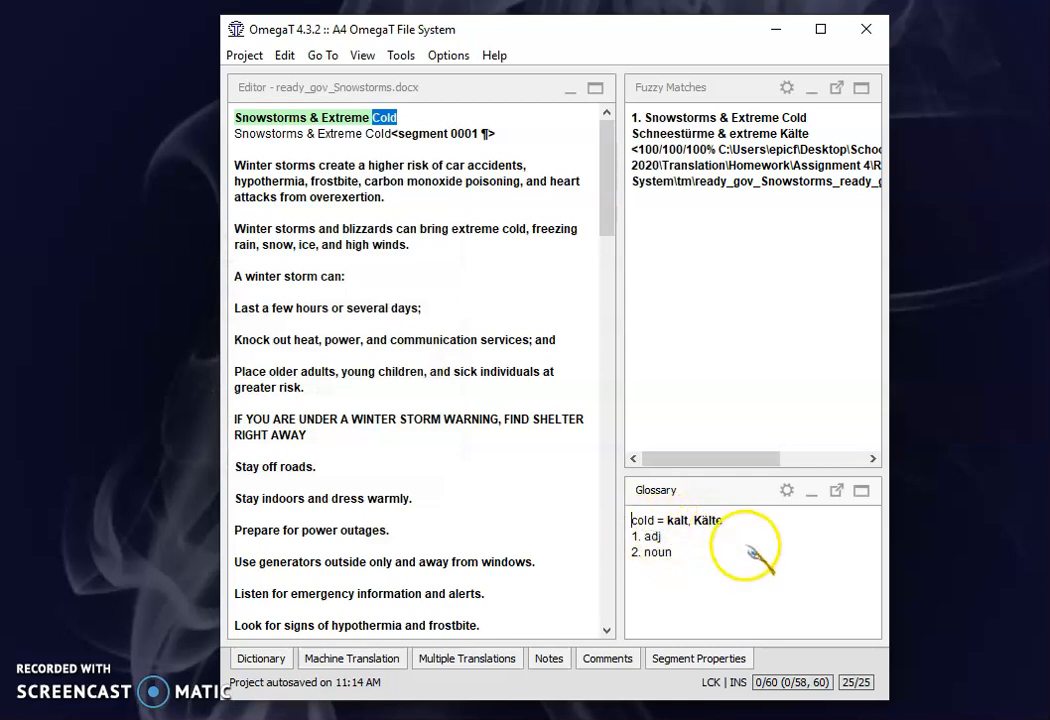
mouse_move(705, 518)
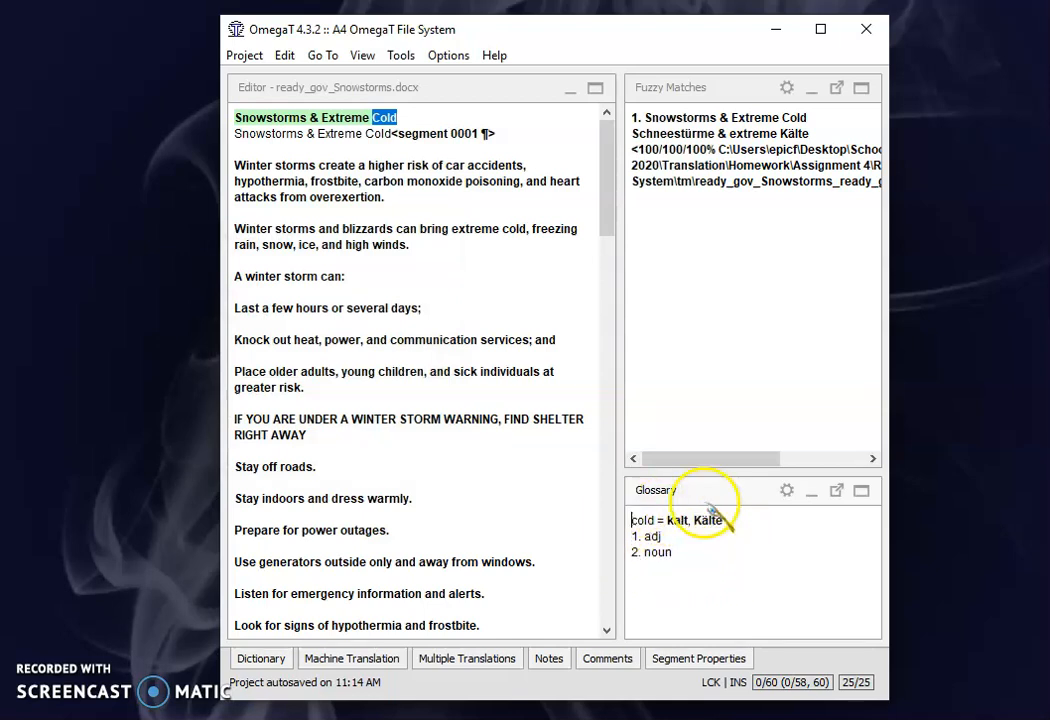
mouse_move(817, 528)
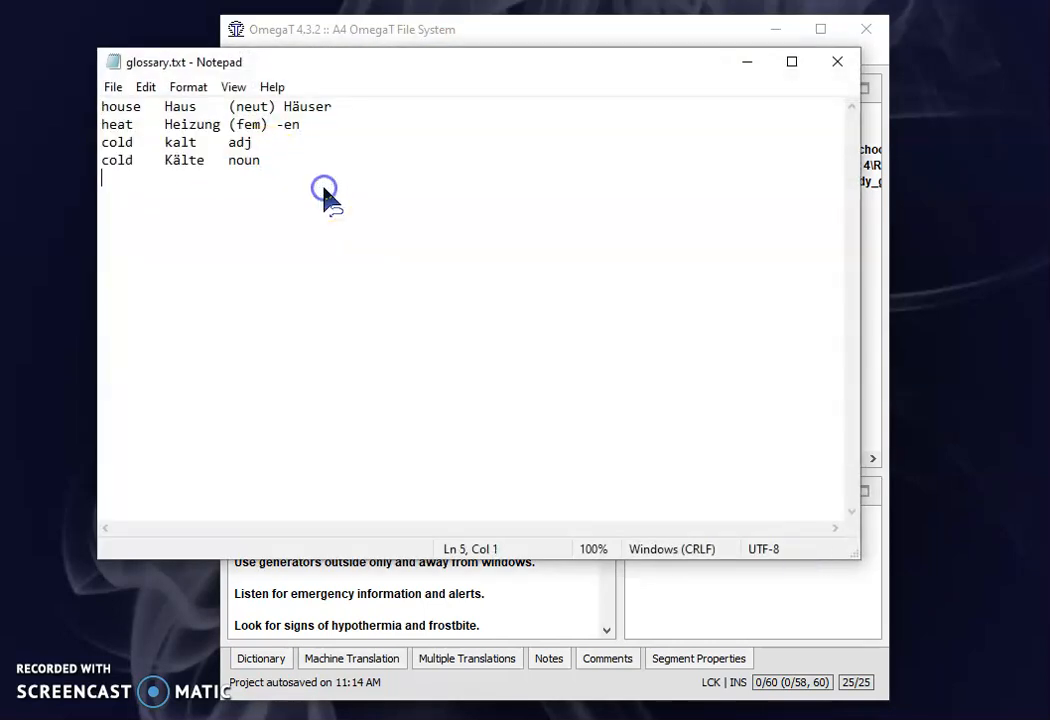
mouse_move(248, 178)
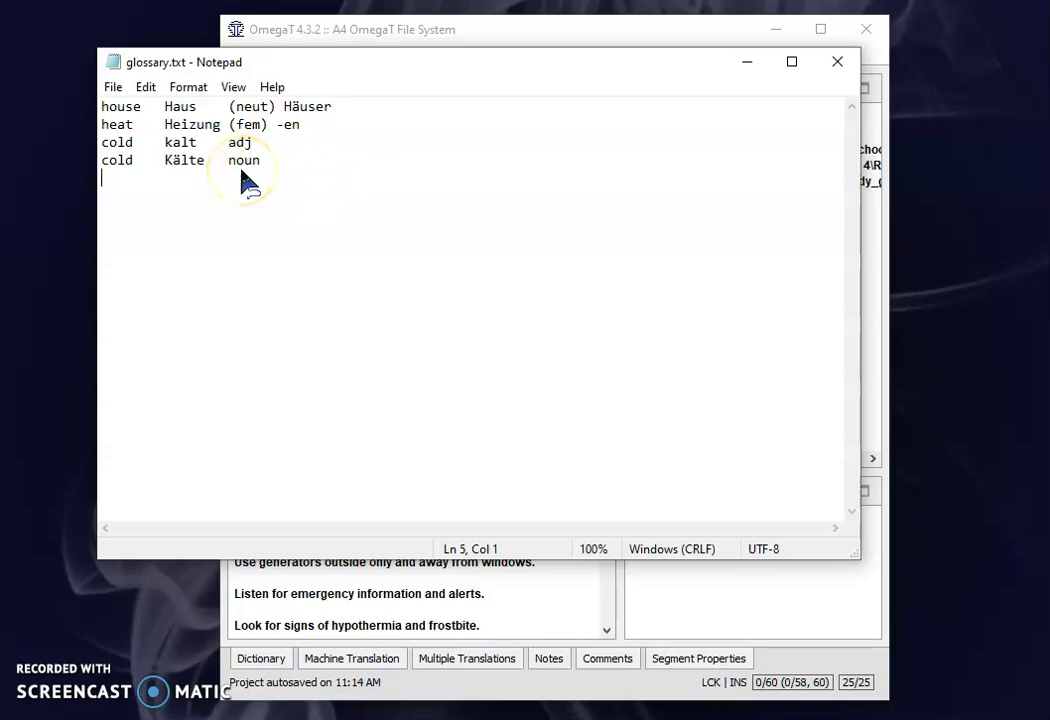
mouse_move(283, 153)
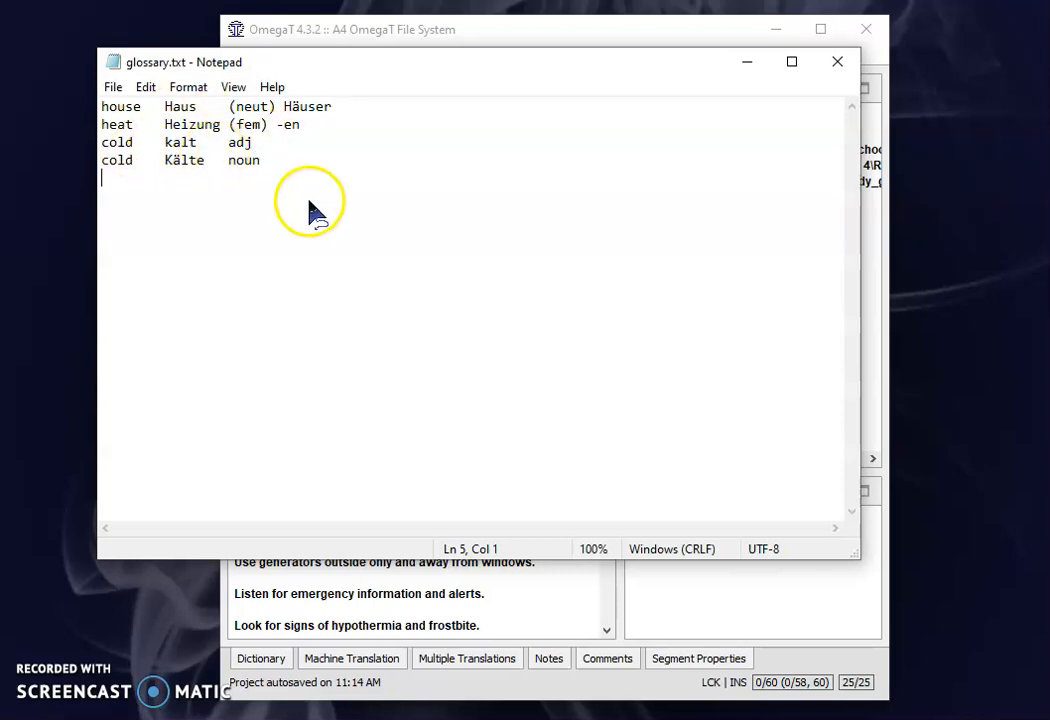
mouse_move(697, 60)
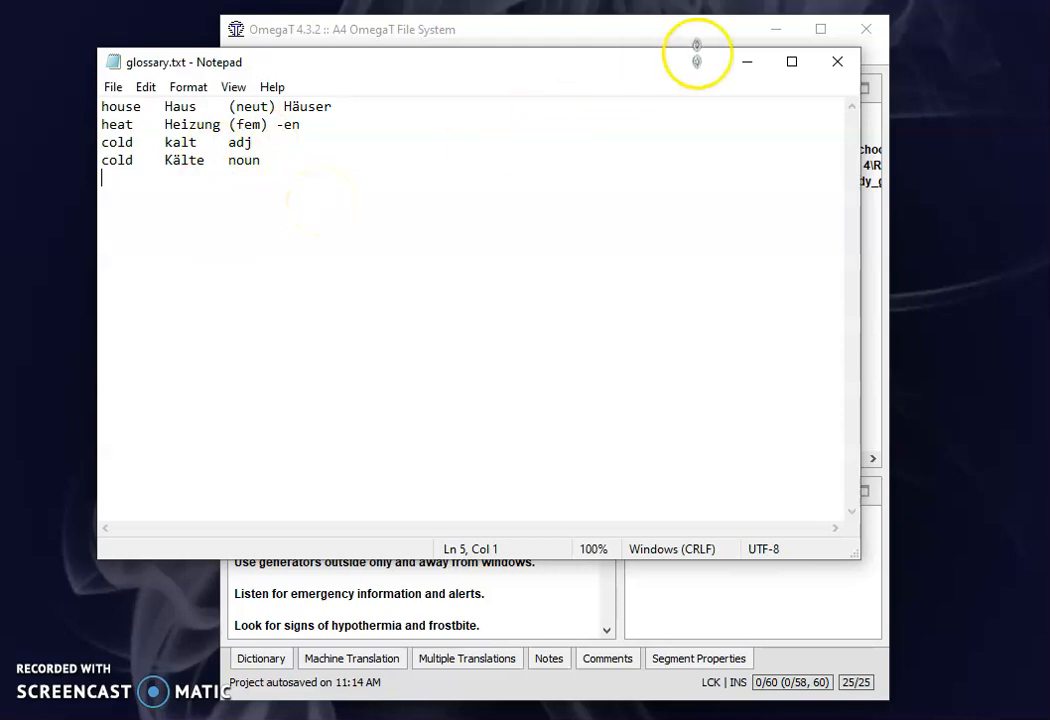
mouse_move(836, 62)
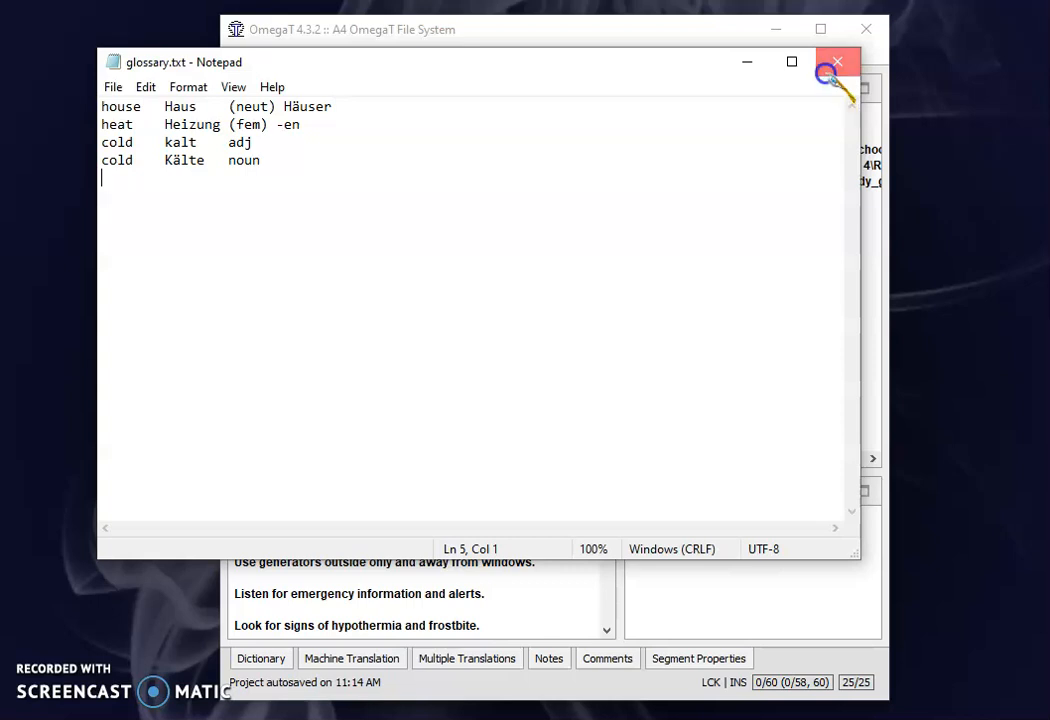
left_click(837, 62)
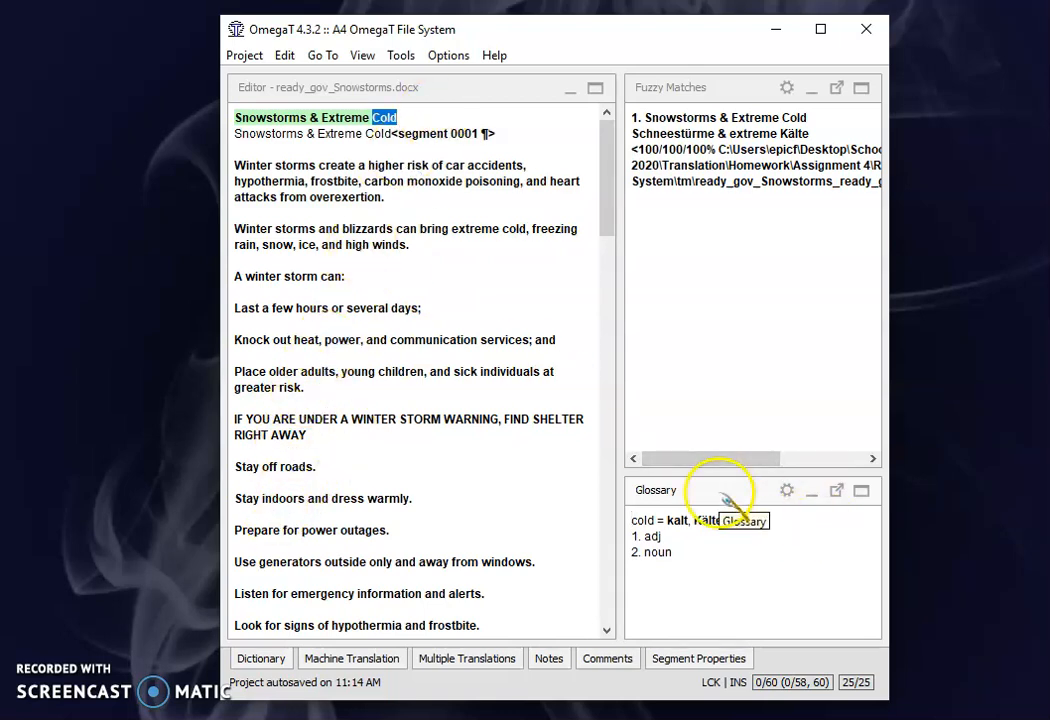
mouse_move(244, 55)
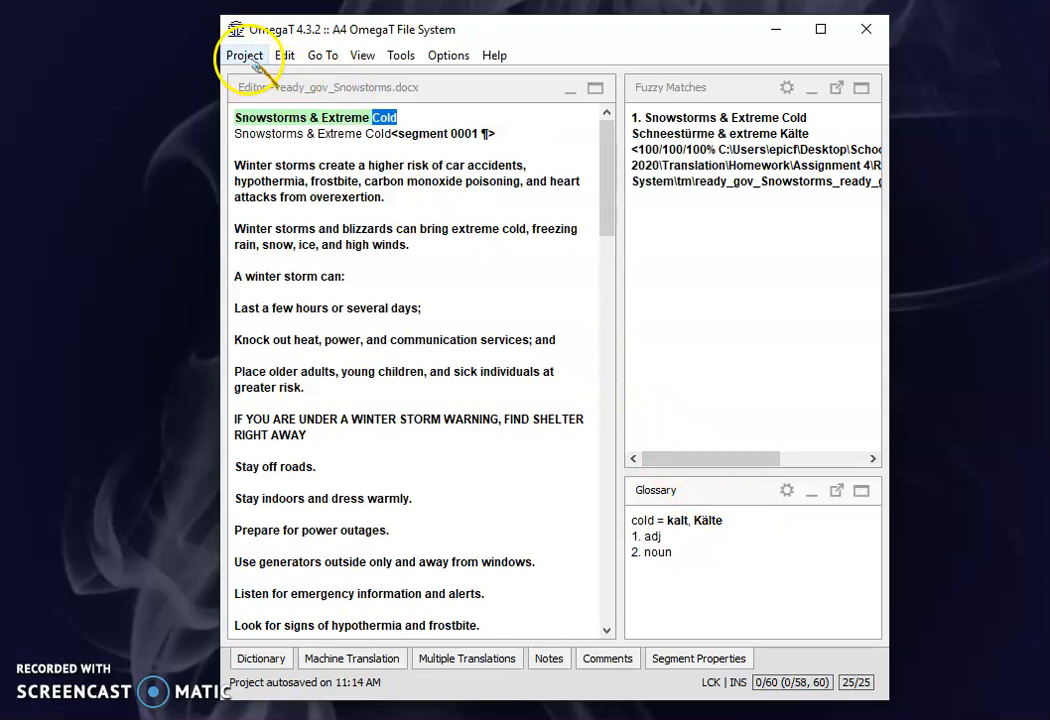
- Open the Project menu to reach the Access Project Contents submenu
left_click(244, 55)
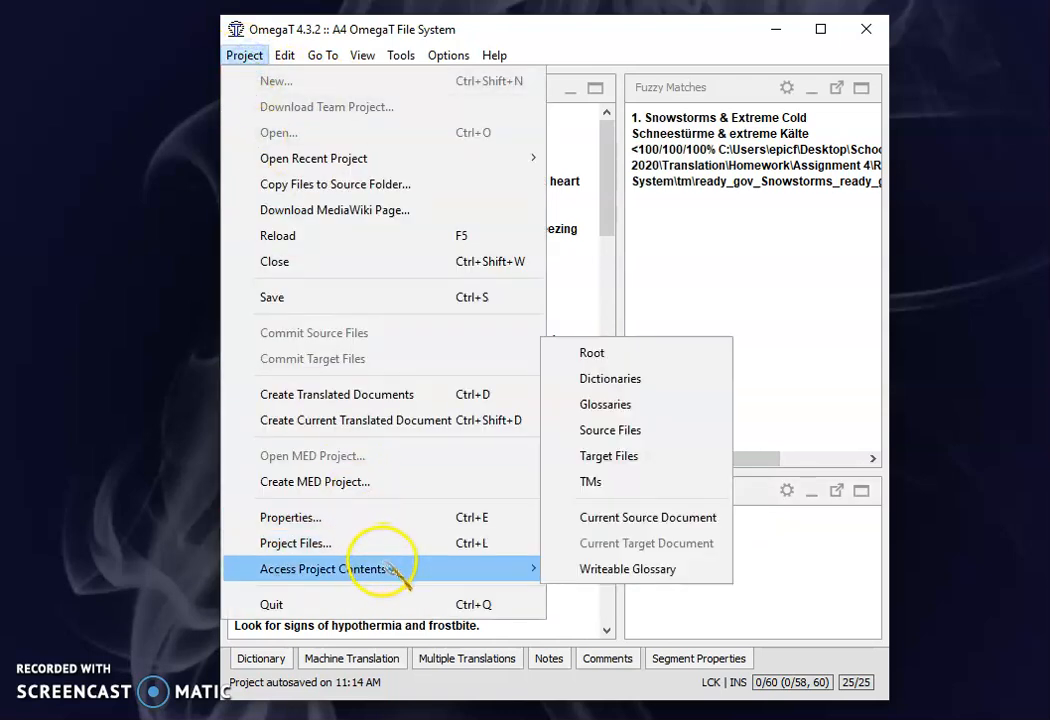
mouse_move(490, 578)
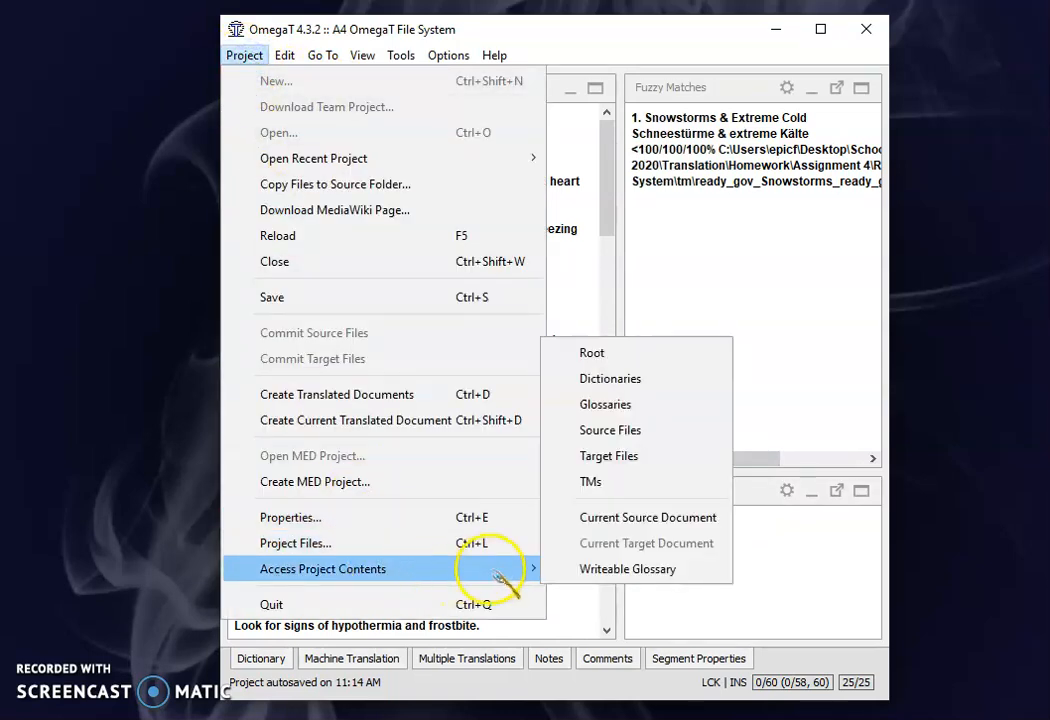
mouse_move(624, 482)
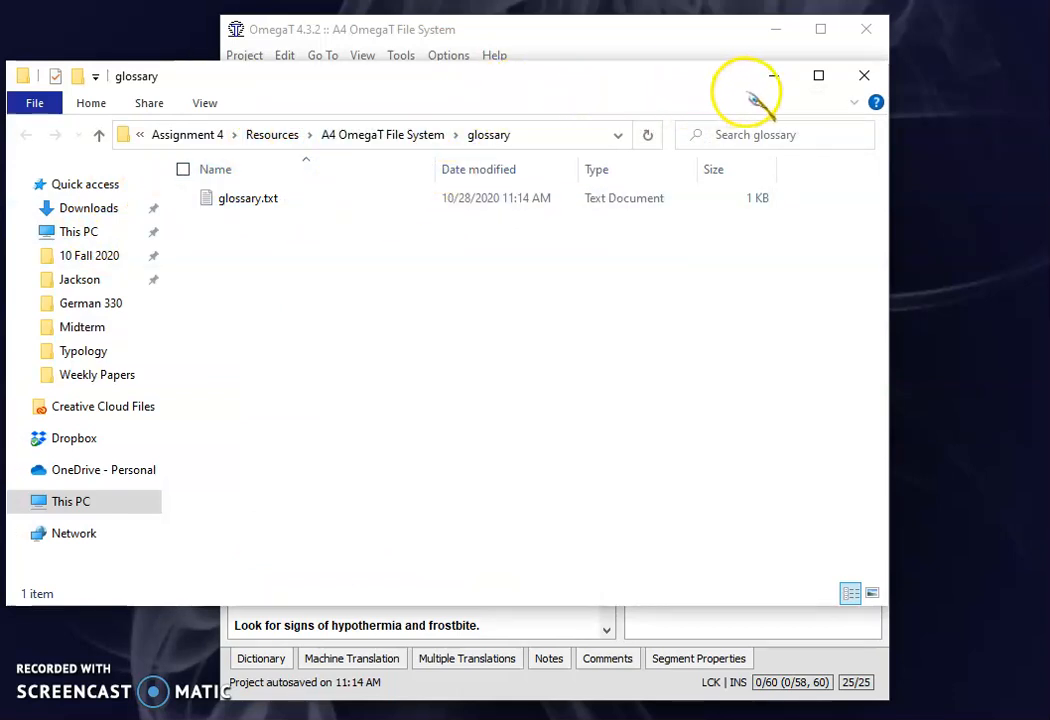
mouse_move(864, 76)
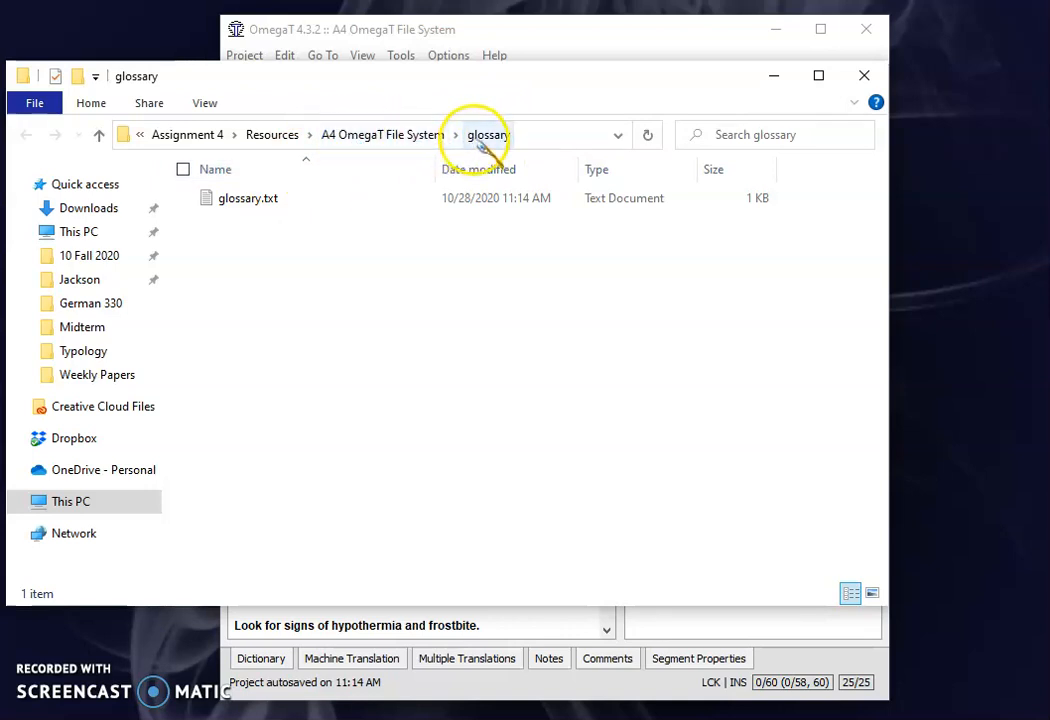
mouse_move(503, 155)
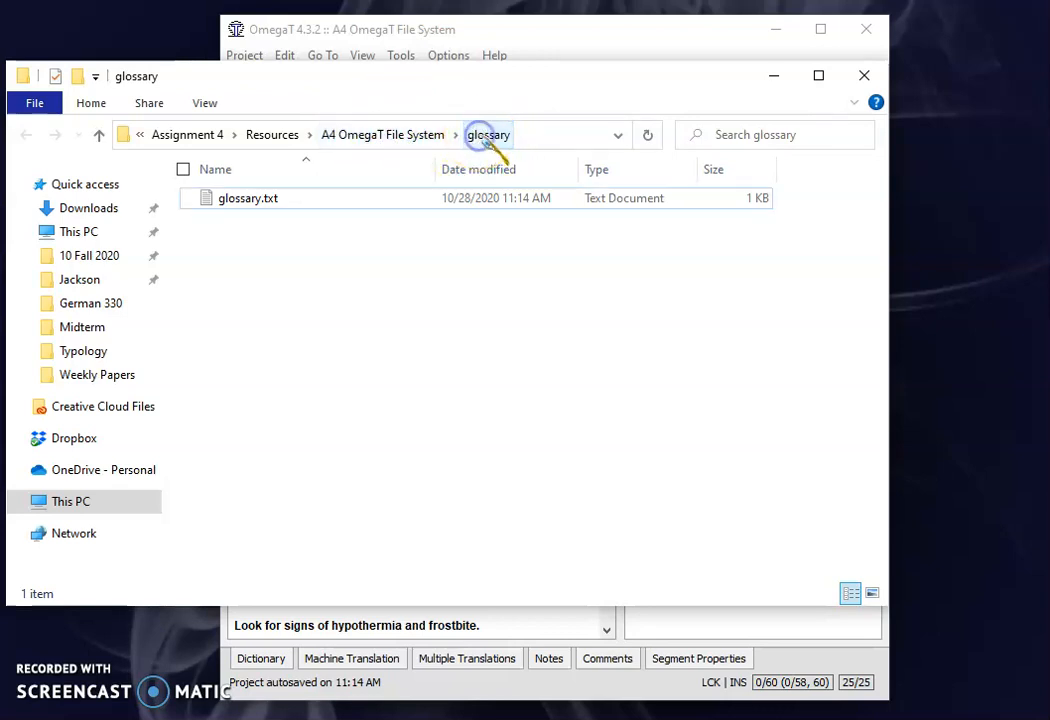
- Select glossary.txt in the project's glossary folder in File Explorer
left_click(247, 198)
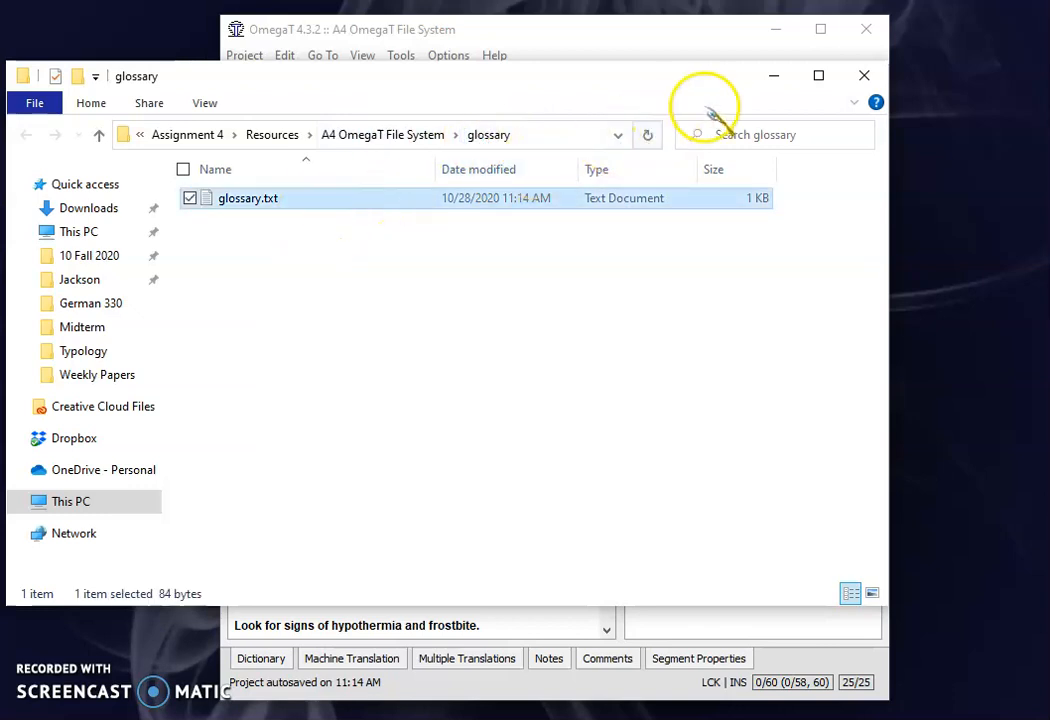